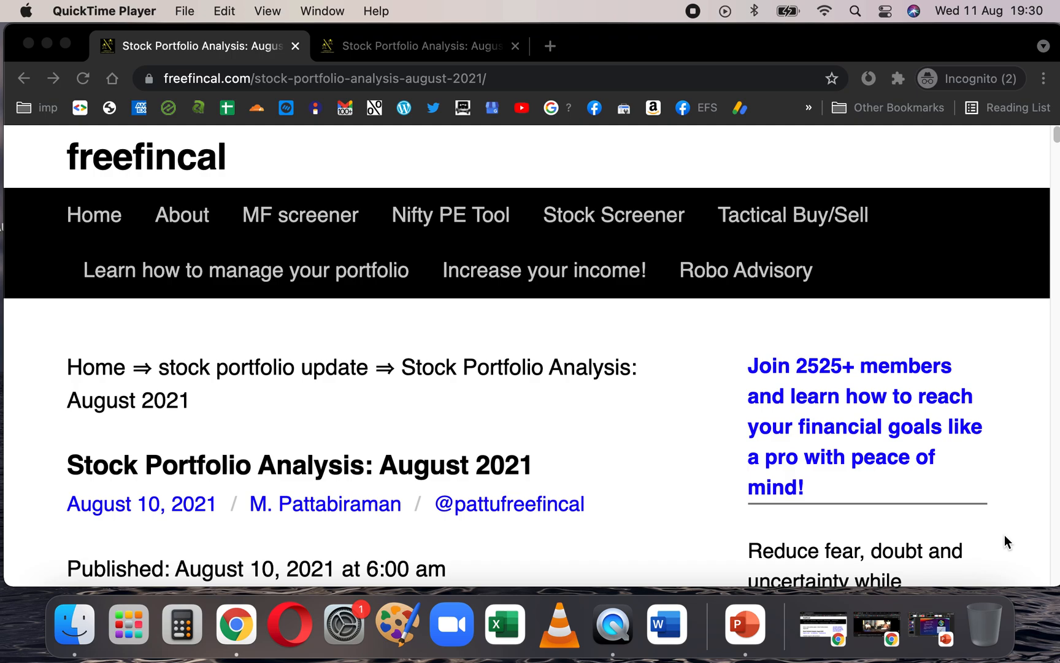
pyautogui.moveTo(805, 383)
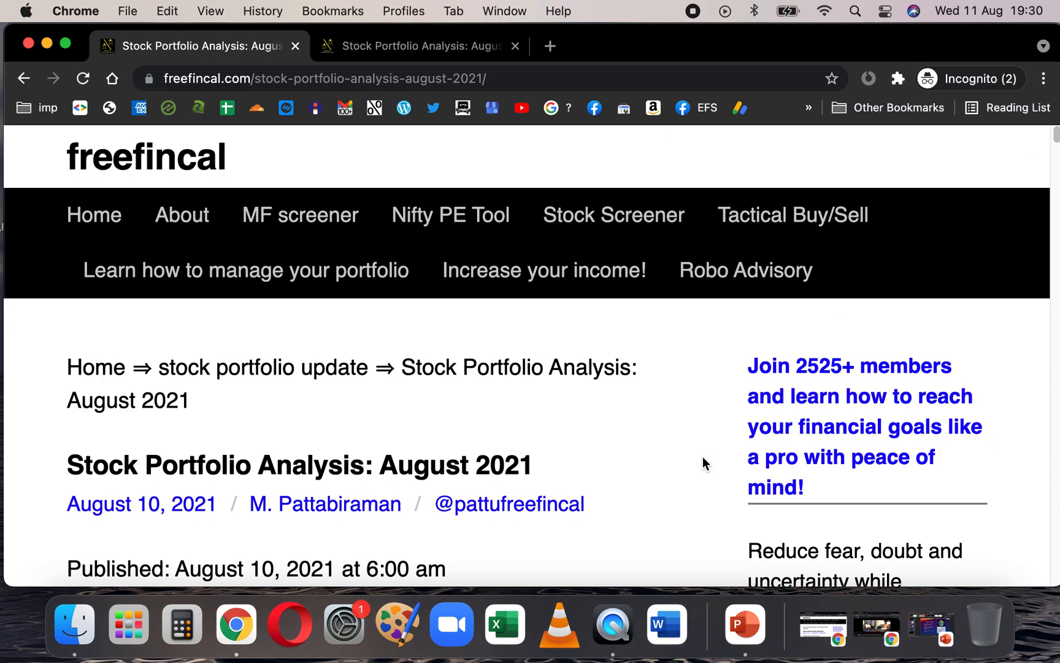
# - Scroll past the article header to the introductory paragraphs on the experimental retirement stock portfolio
pyautogui.scroll(-3)
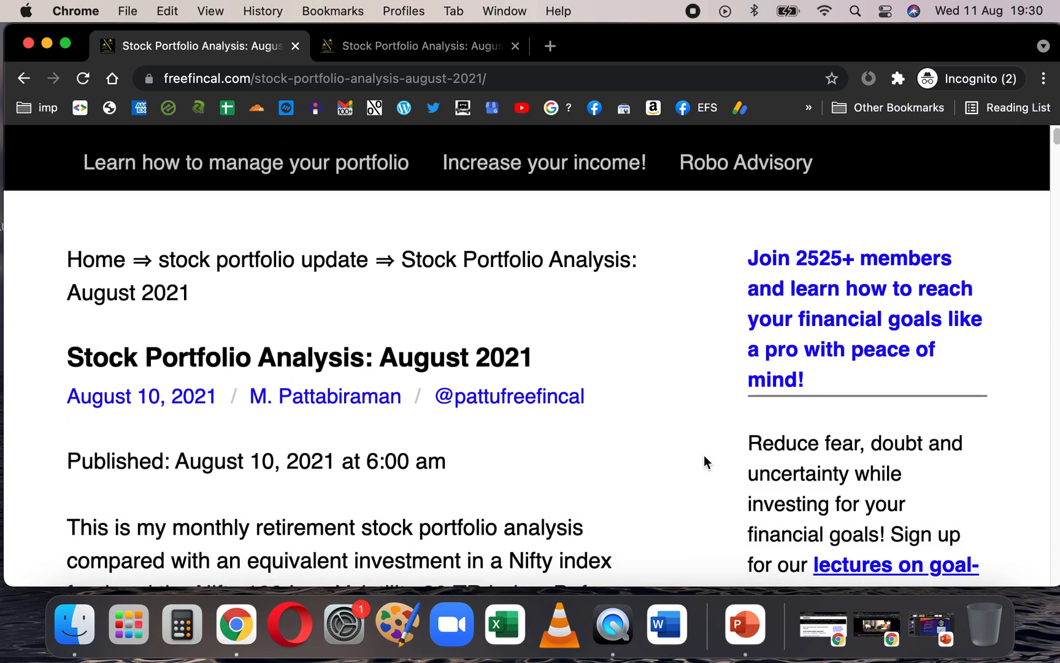
pyautogui.scroll(-3)
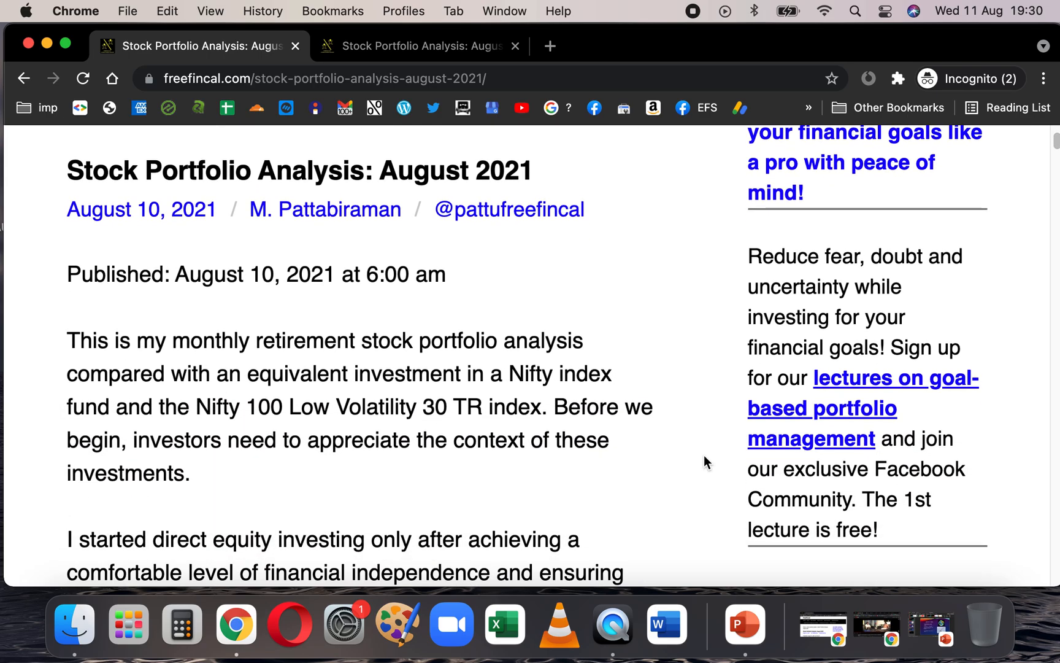
pyautogui.scroll(-3)
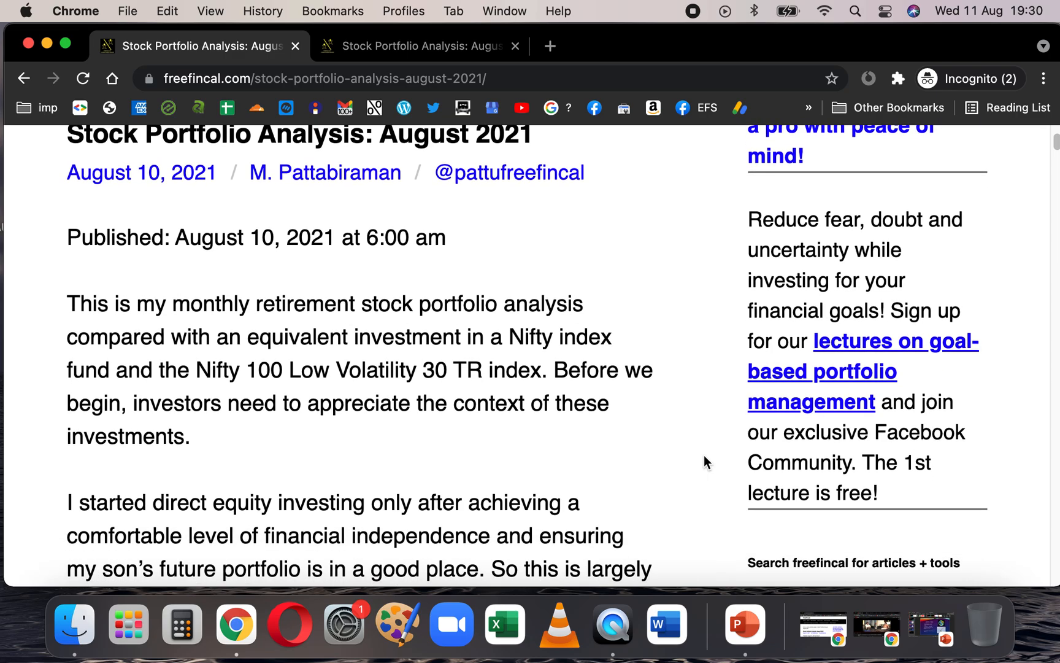
pyautogui.scroll(-3)
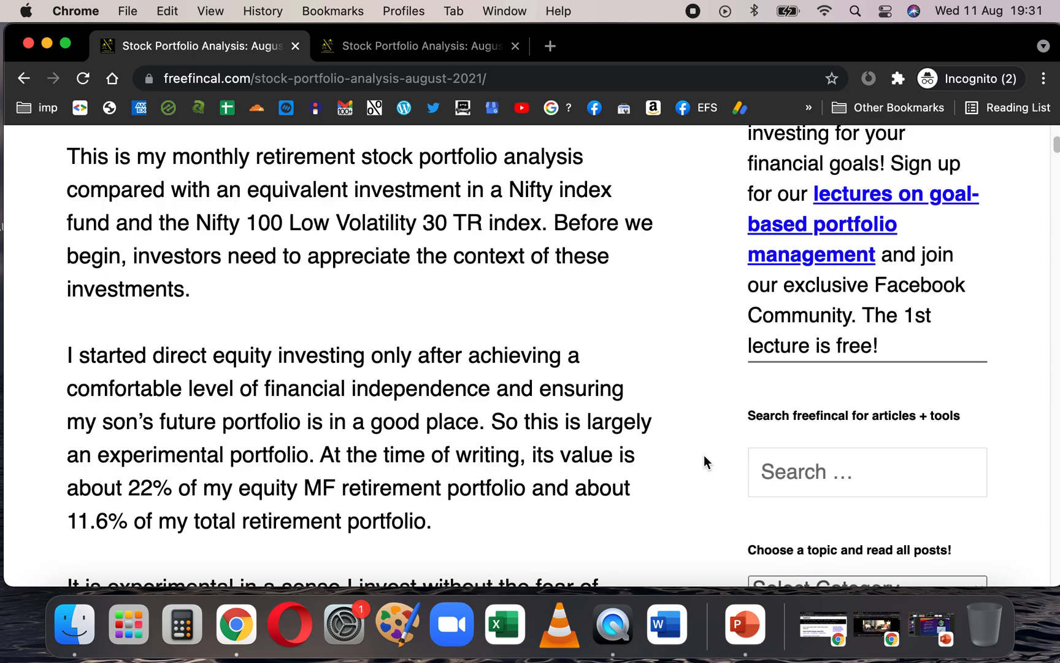
pyautogui.moveTo(403, 144)
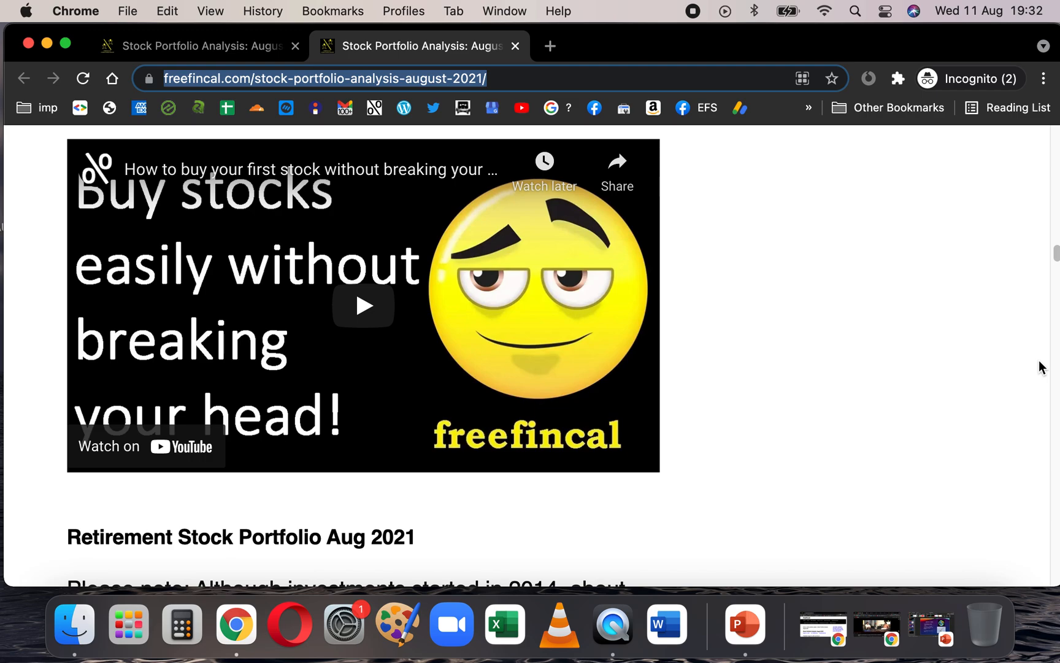
pyautogui.moveTo(368, 23)
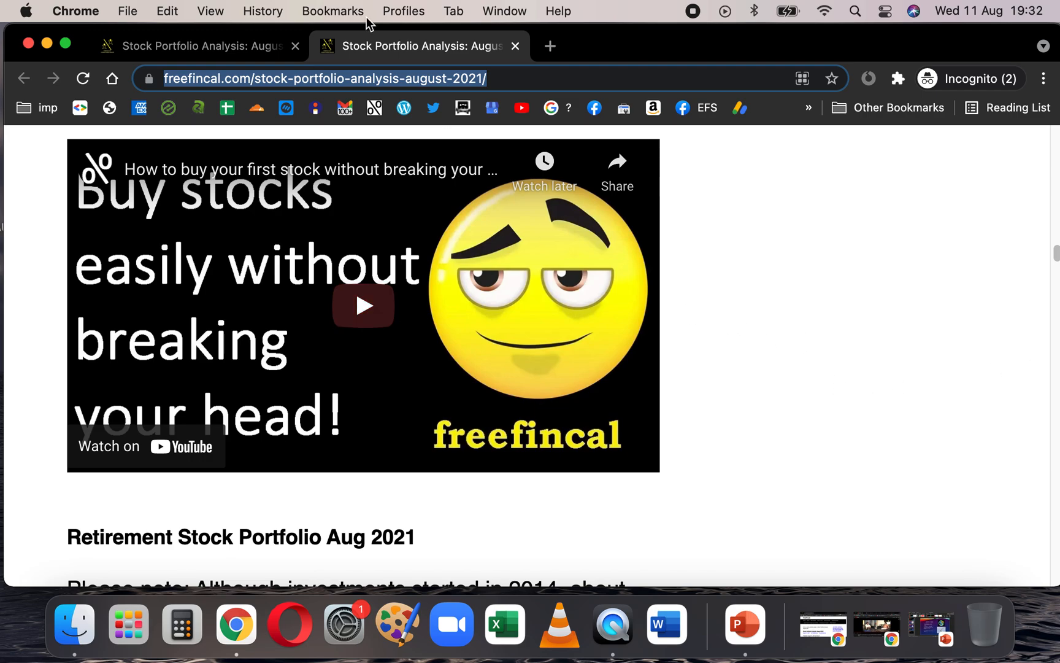
# - Browse the Compute XIRR article briefly, then switch back to the August 2021 portfolio article
pyautogui.scroll(-3)
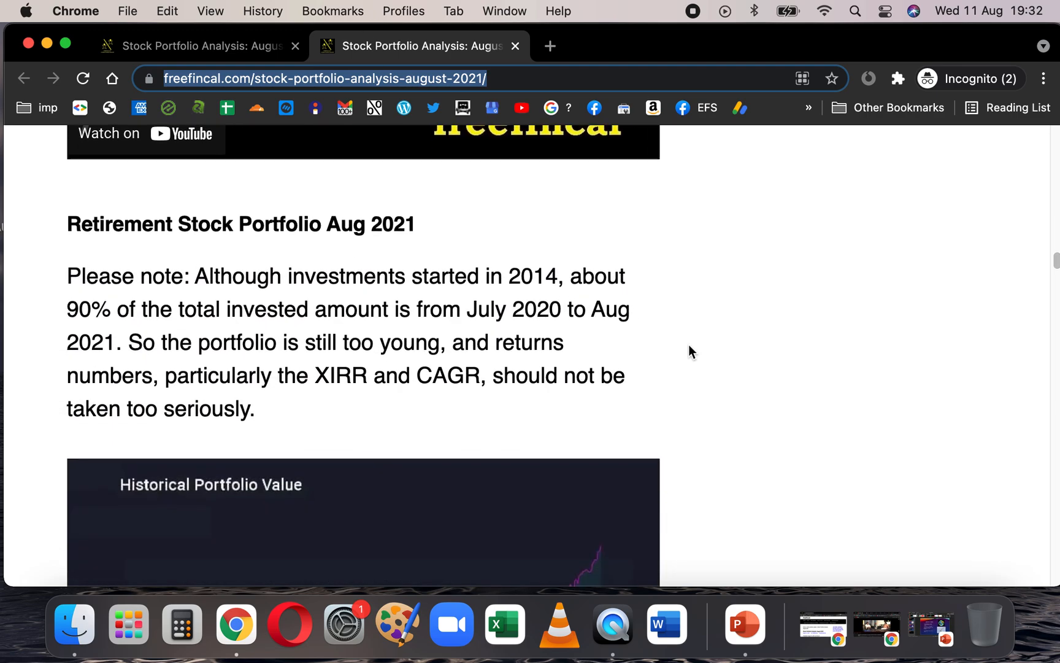
pyautogui.scroll(3)
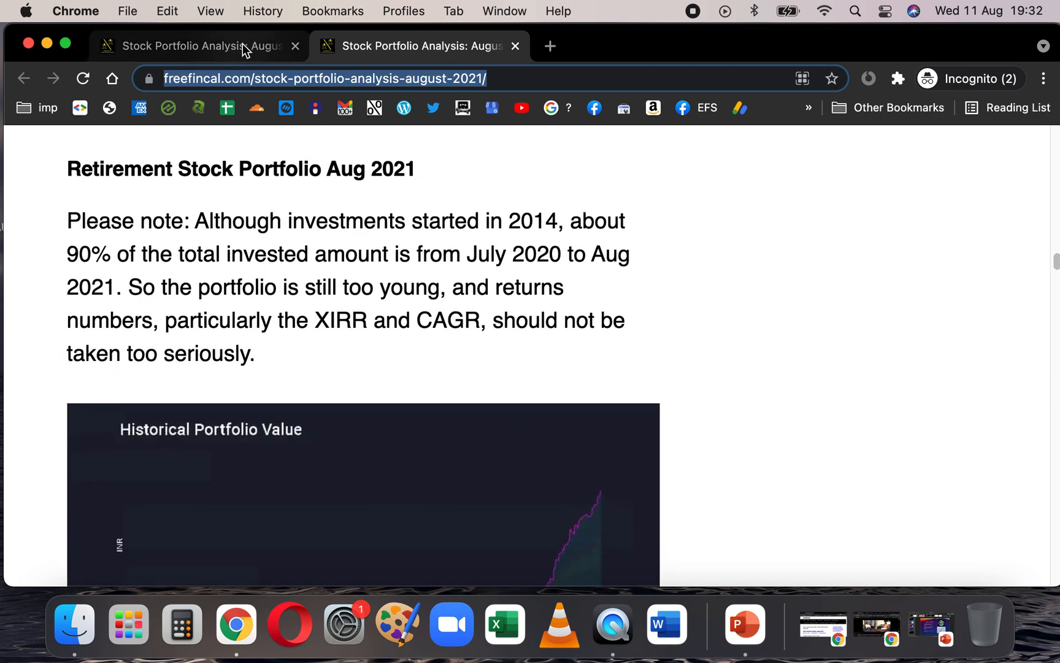
pyautogui.scroll(3)
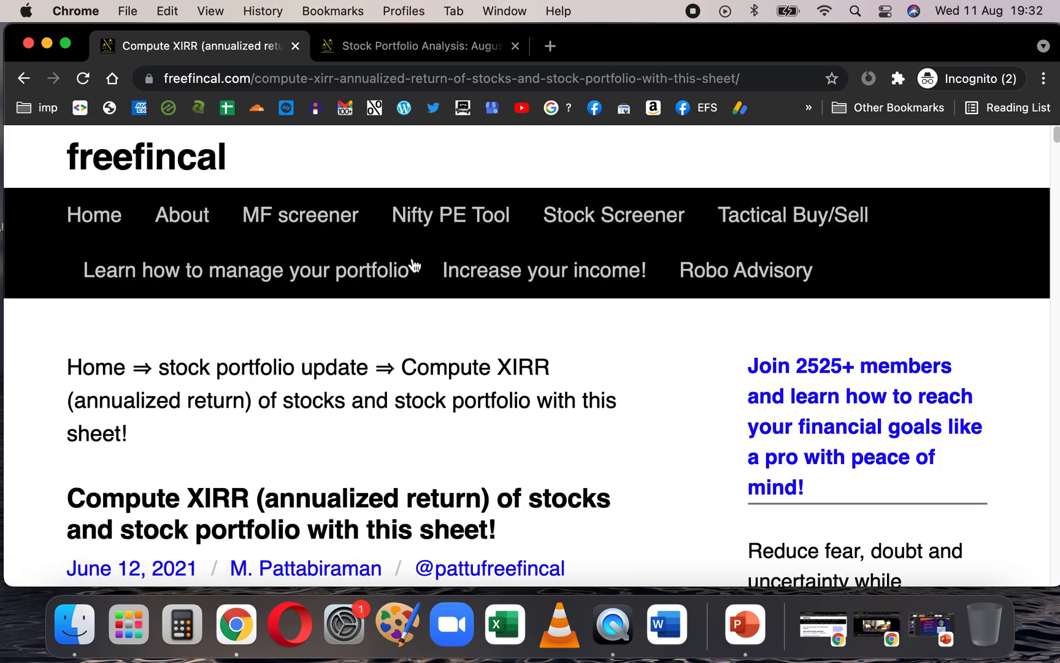
pyautogui.scroll(-3)
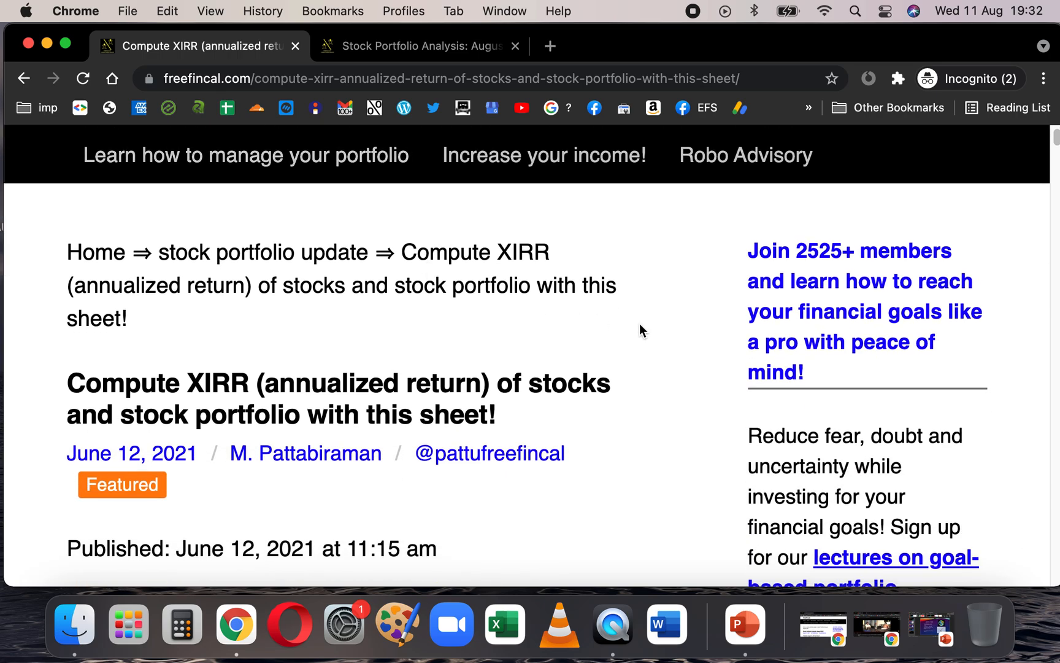
pyautogui.click(420, 45)
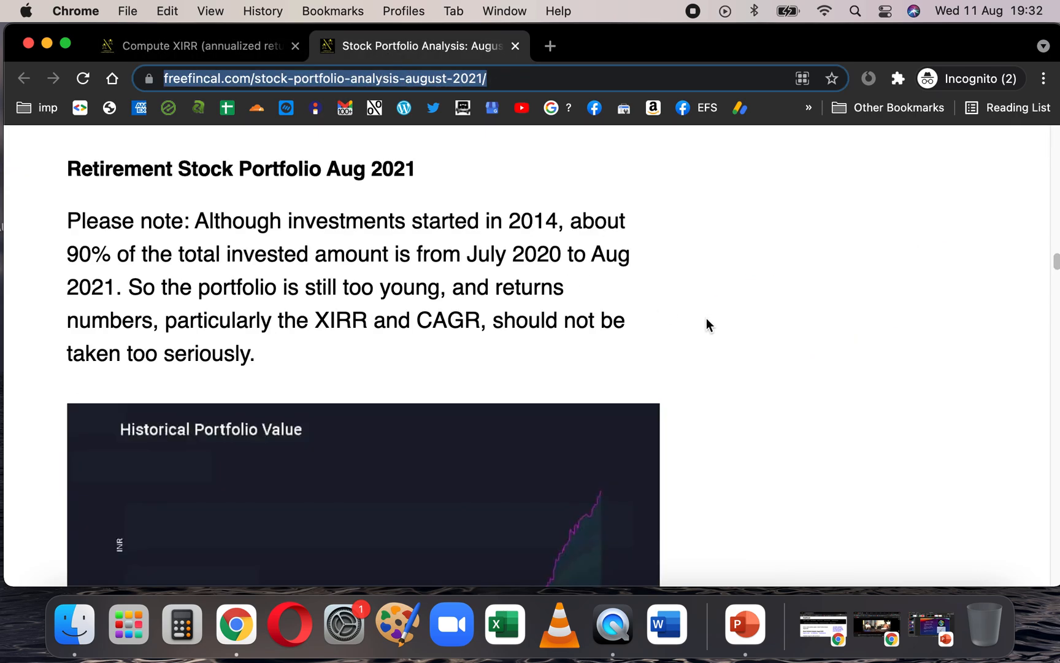
pyautogui.moveTo(626, 225)
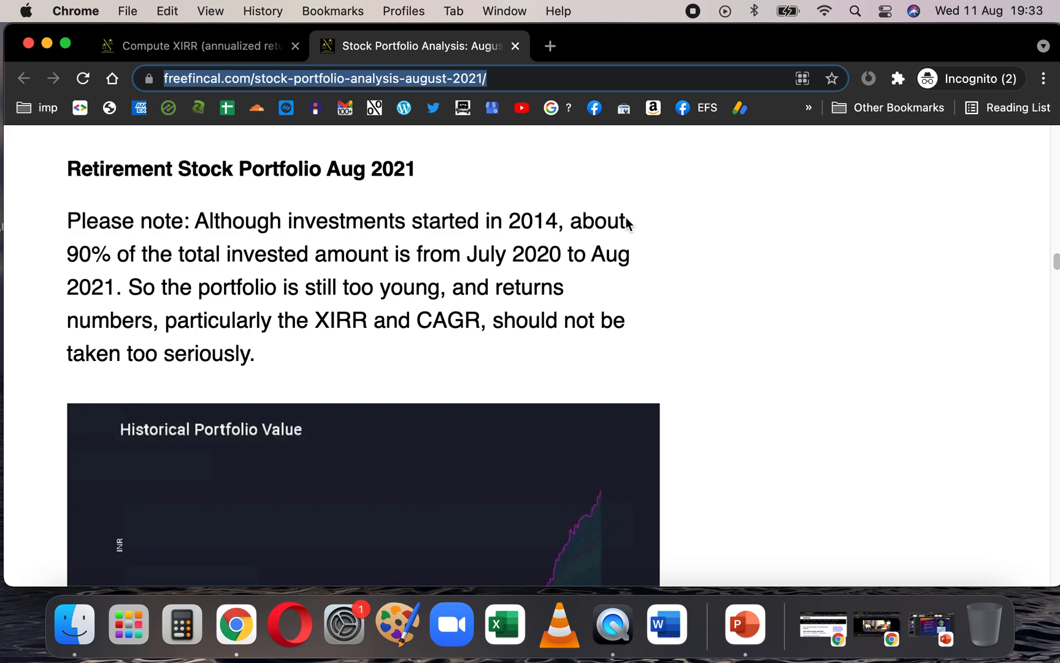
pyautogui.moveTo(302, 263)
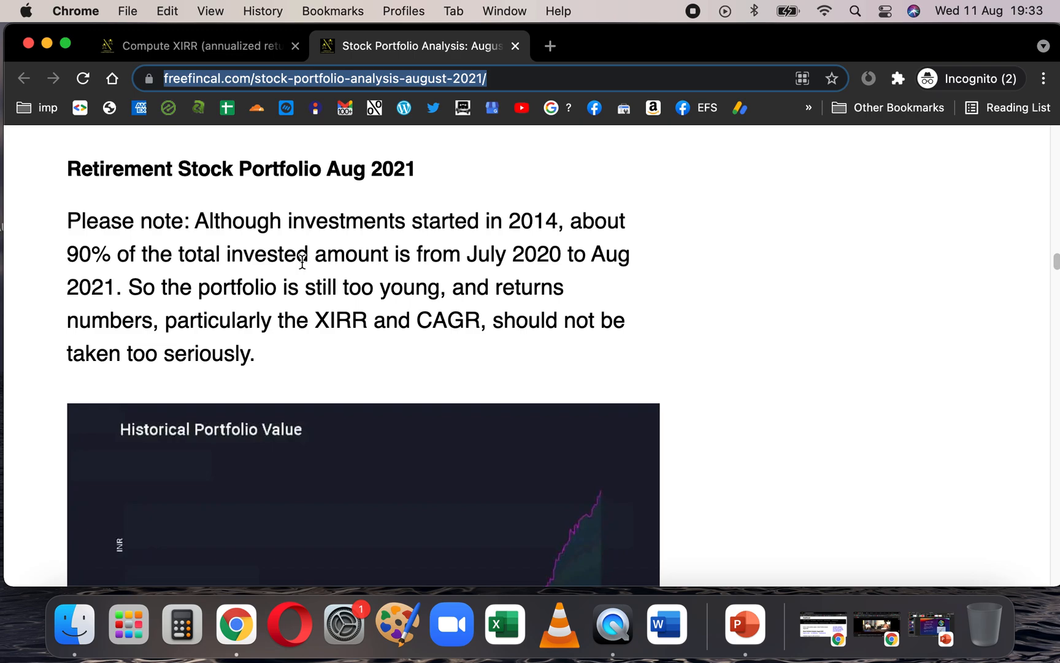
# - Scroll past the Please note paragraph to the Historical Portfolio Value chart and its caption
pyautogui.scroll(-3)
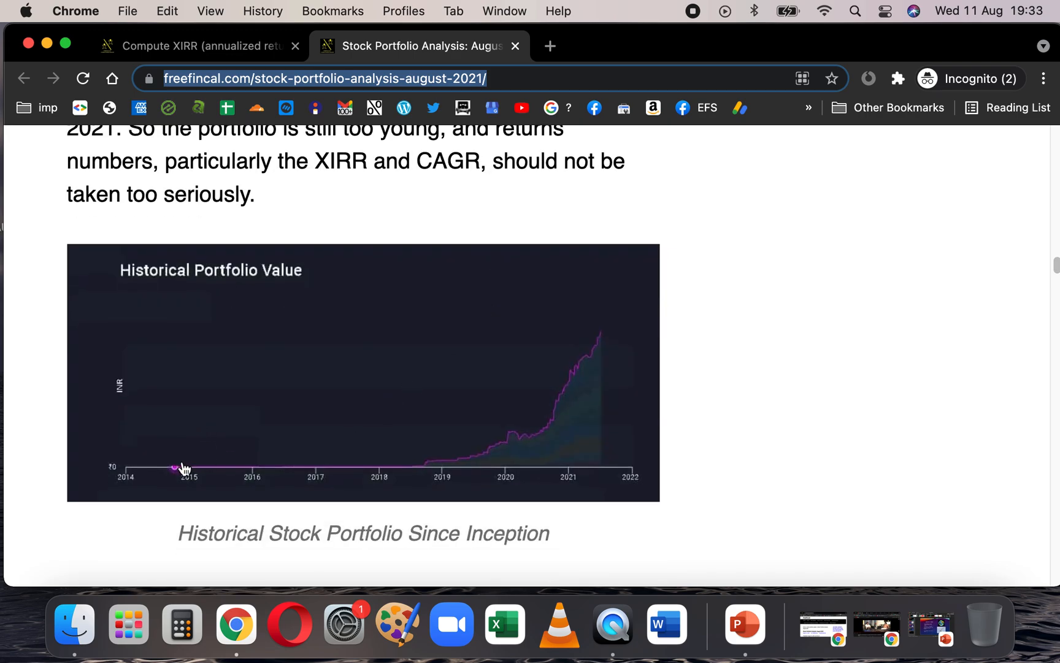
pyautogui.moveTo(433, 474)
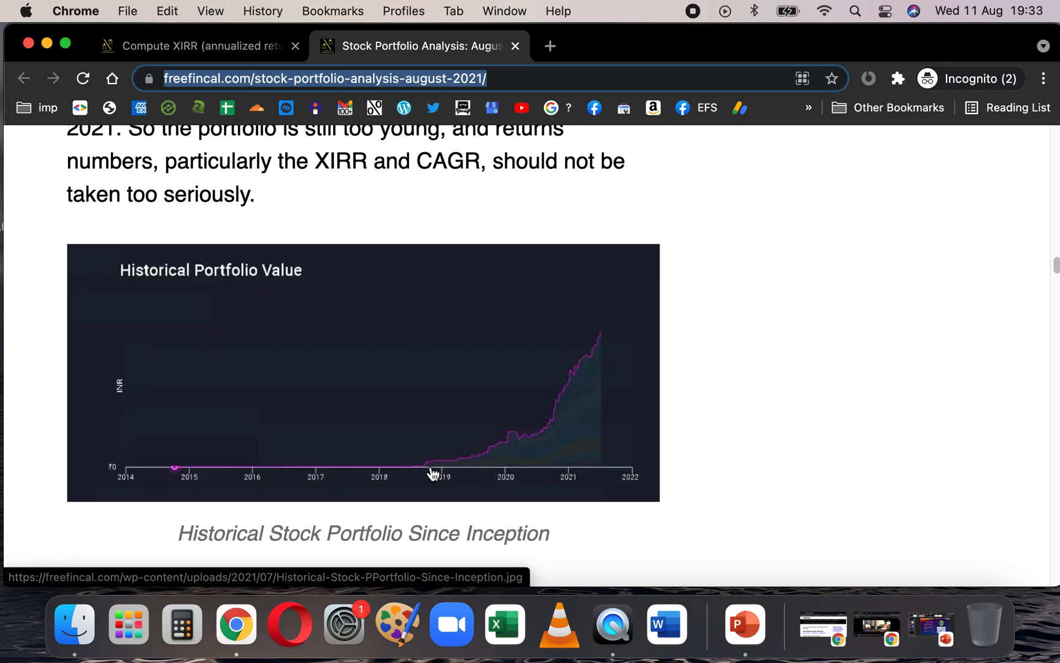
pyautogui.moveTo(507, 451)
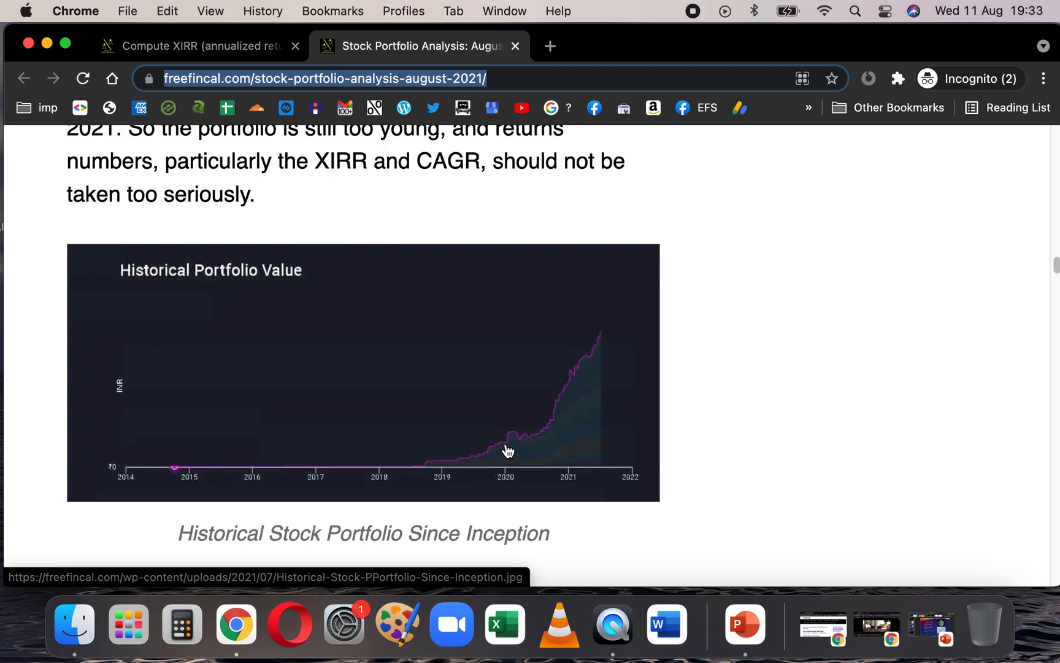
pyautogui.moveTo(589, 340)
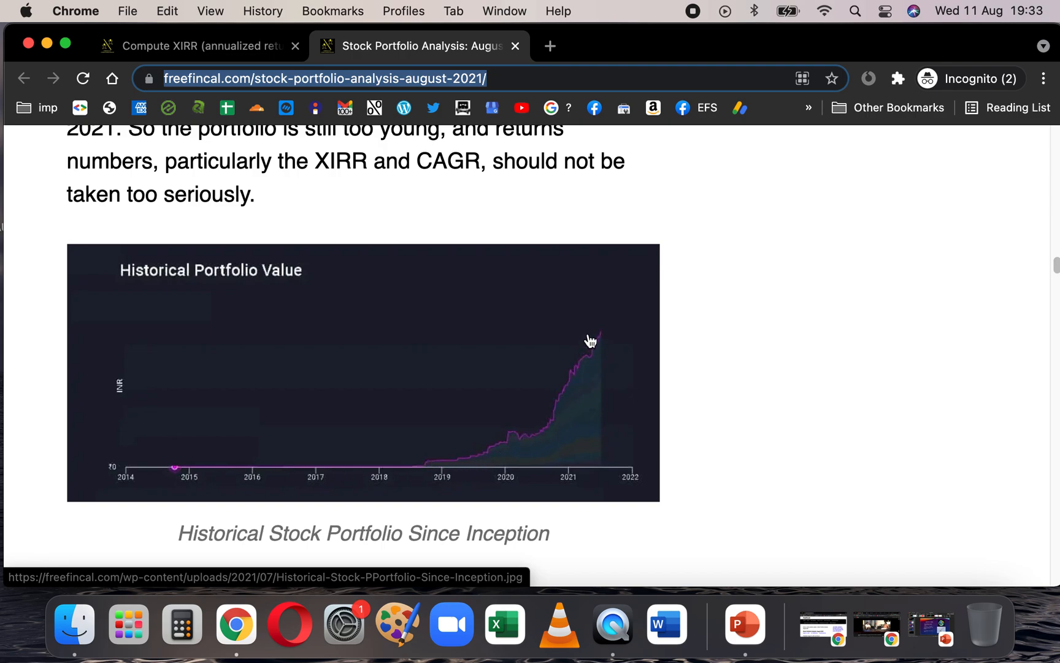
pyautogui.moveTo(596, 358)
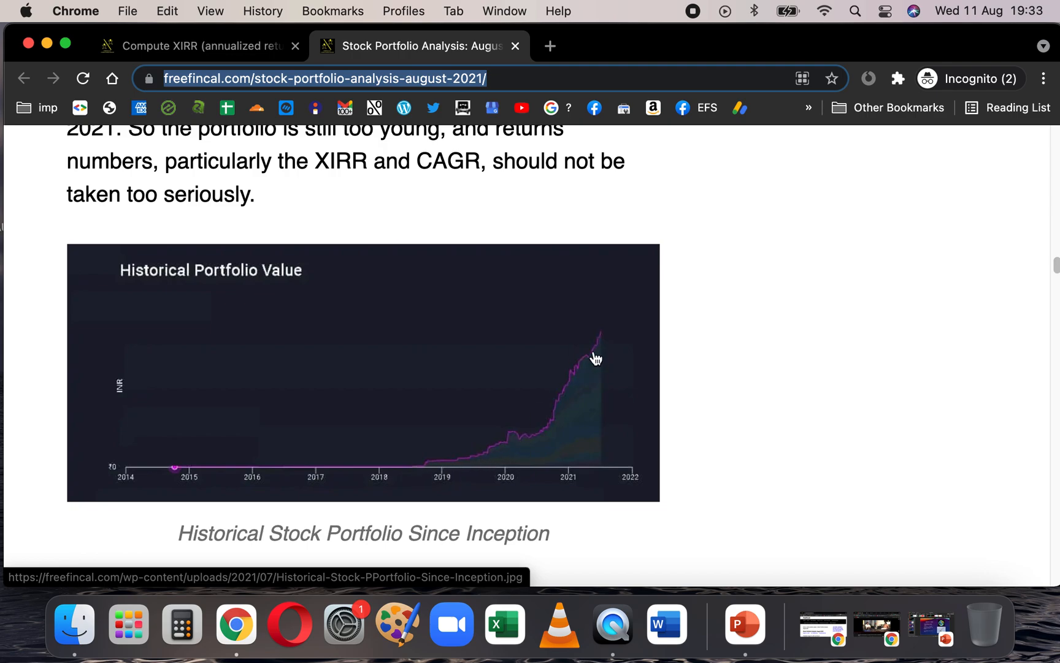
pyautogui.moveTo(522, 410)
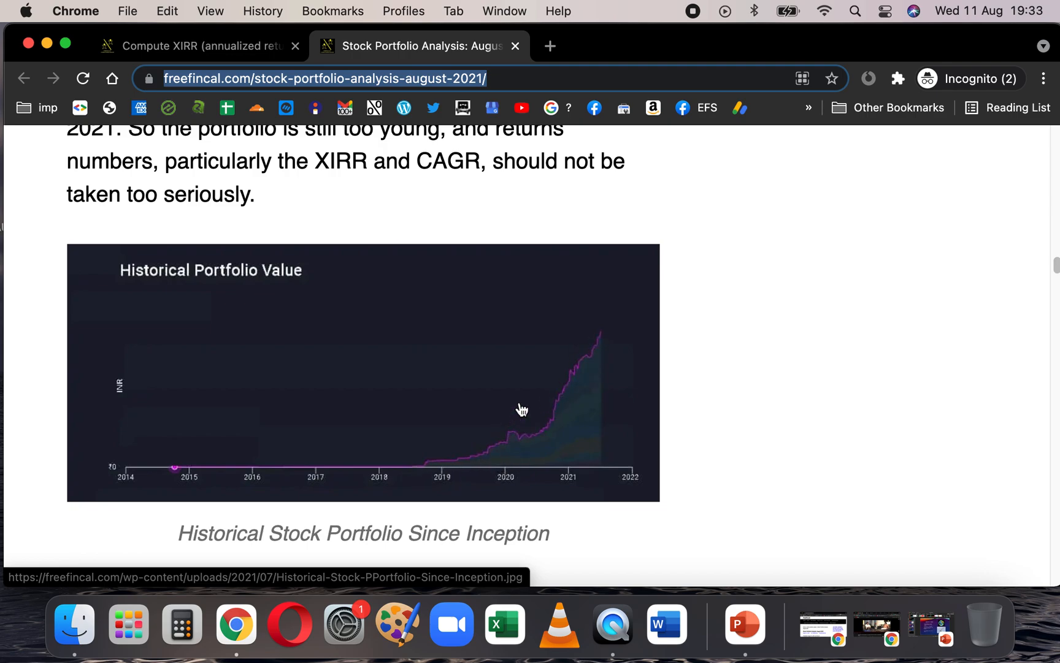
pyautogui.moveTo(538, 425)
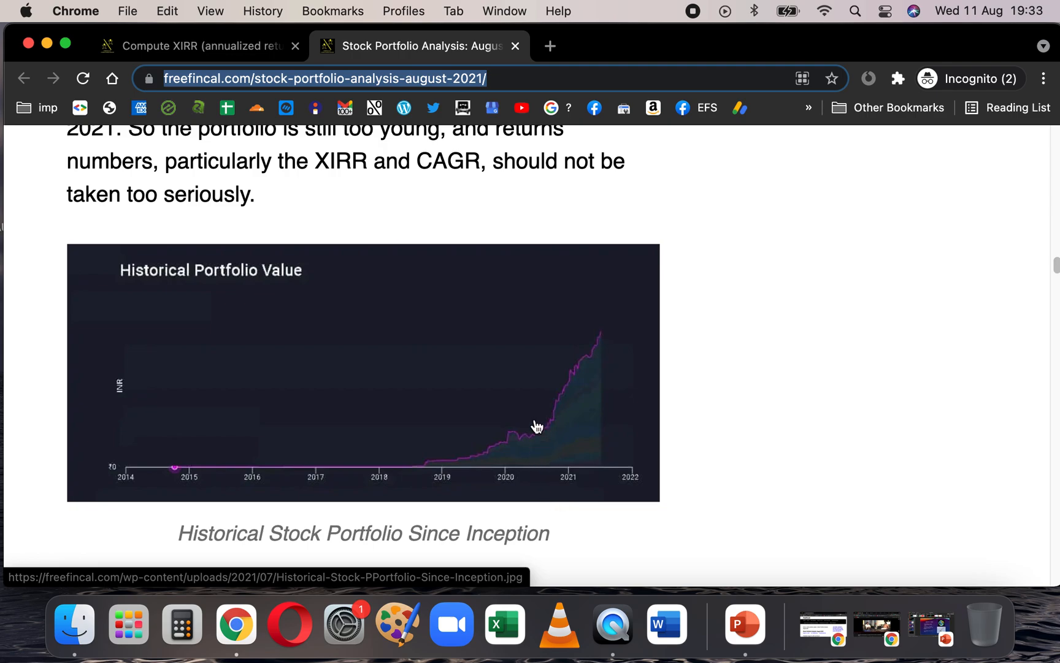
pyautogui.scroll(-3)
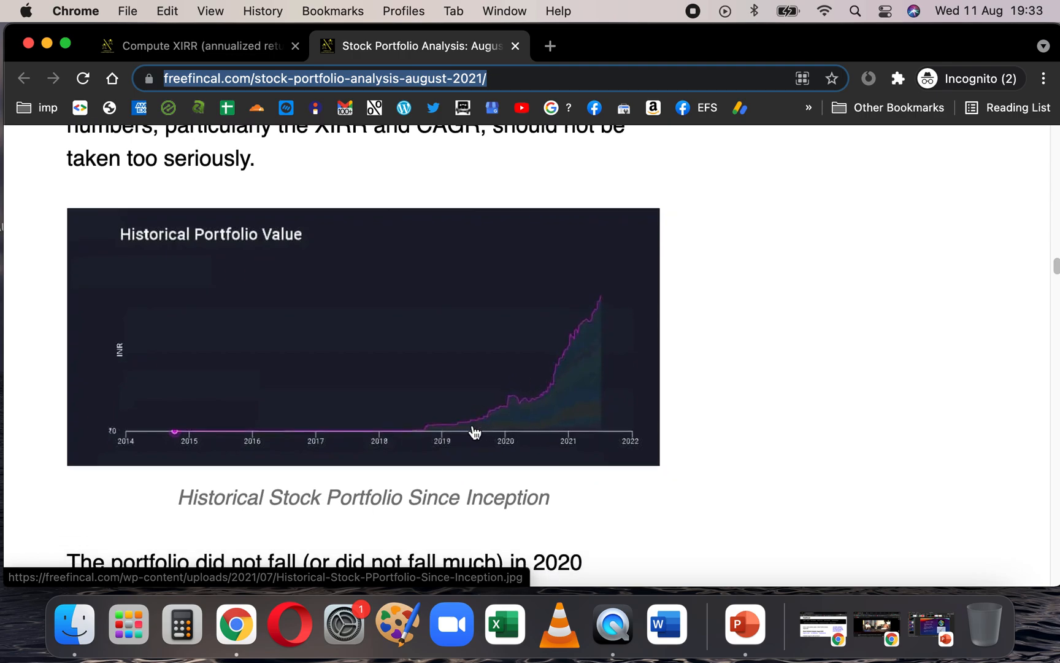
# - Scroll down through the Portfolio Weights table from ASIANPAINT at 17.44% to ITC
pyautogui.scroll(-3)
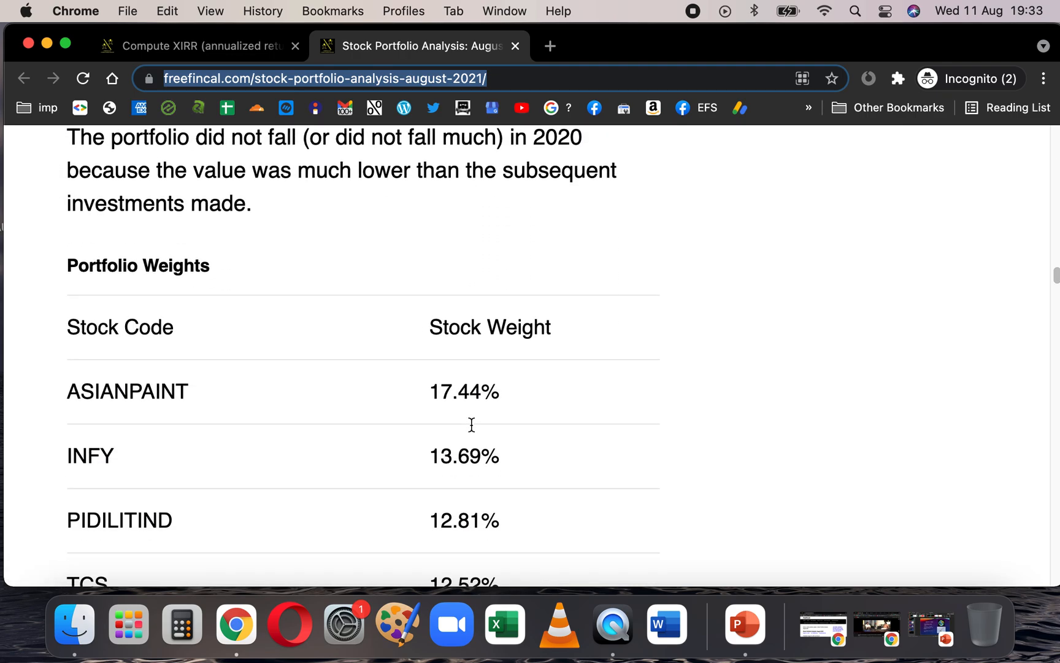
pyautogui.scroll(-3)
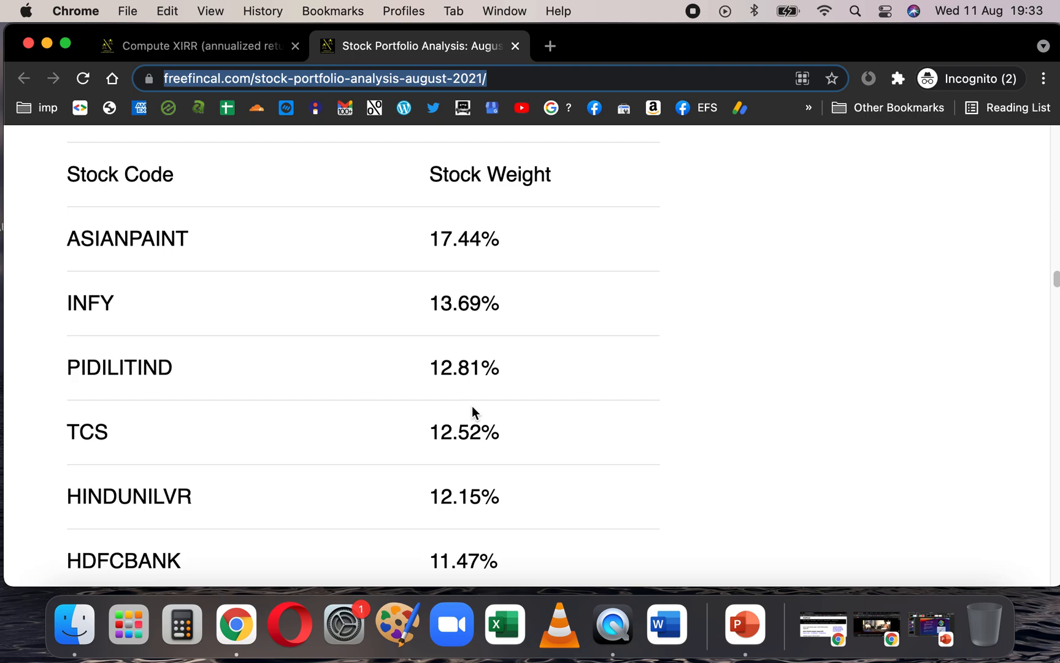
pyautogui.scroll(-3)
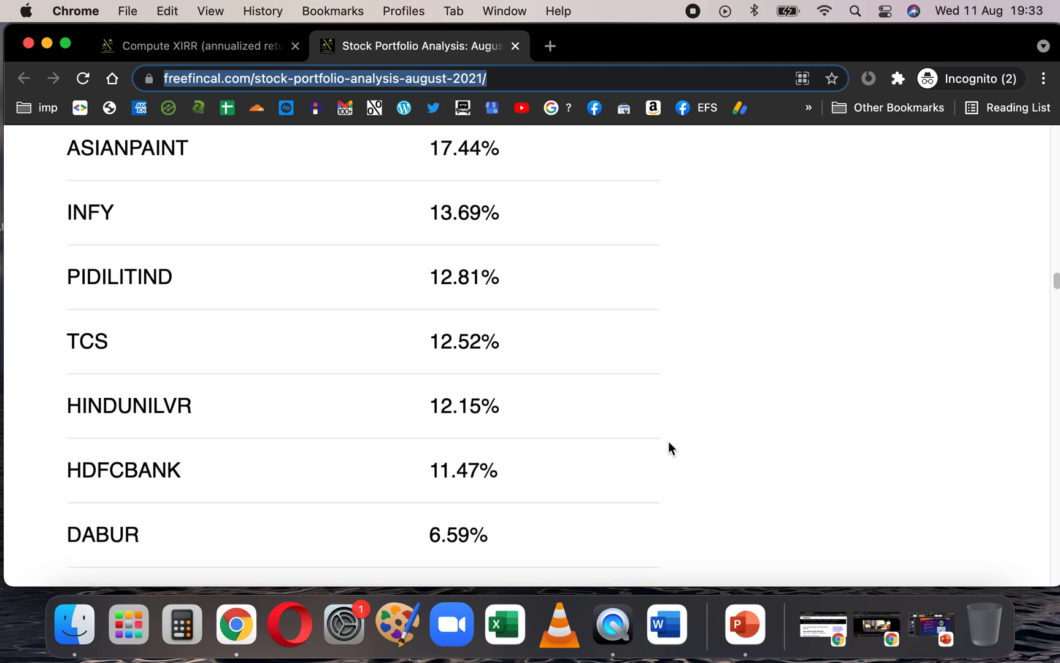
pyautogui.scroll(-3)
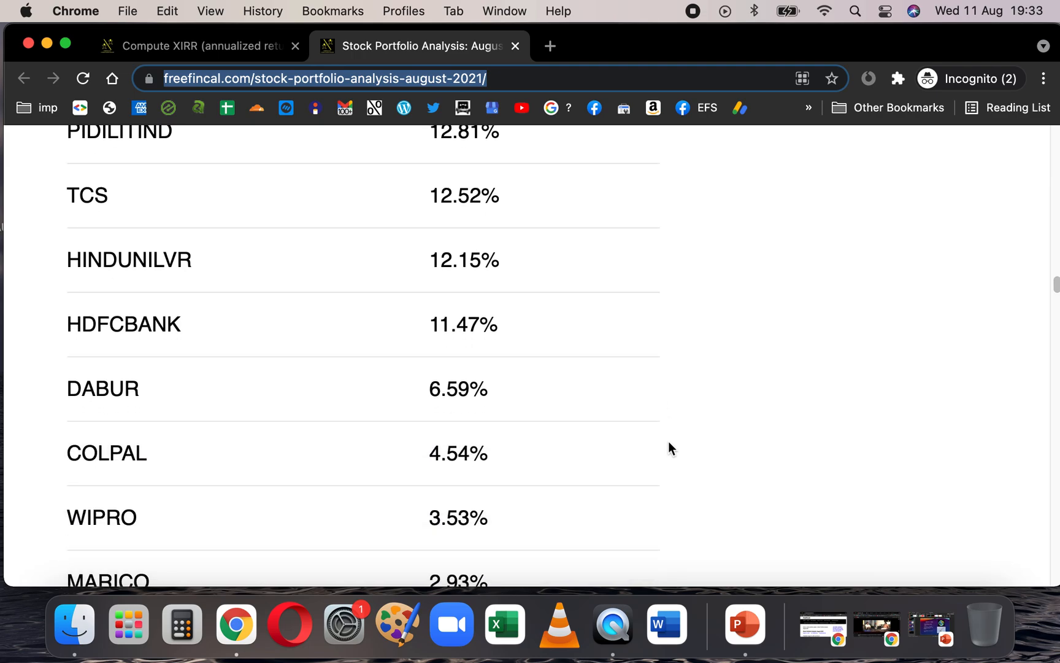
pyautogui.scroll(-3)
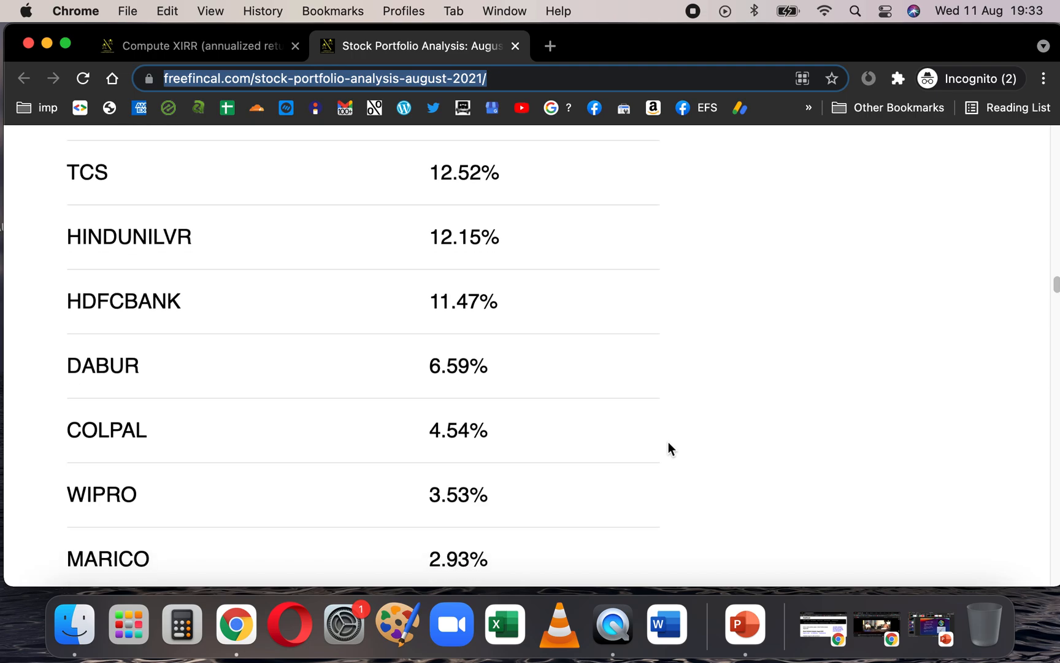
pyautogui.scroll(-3)
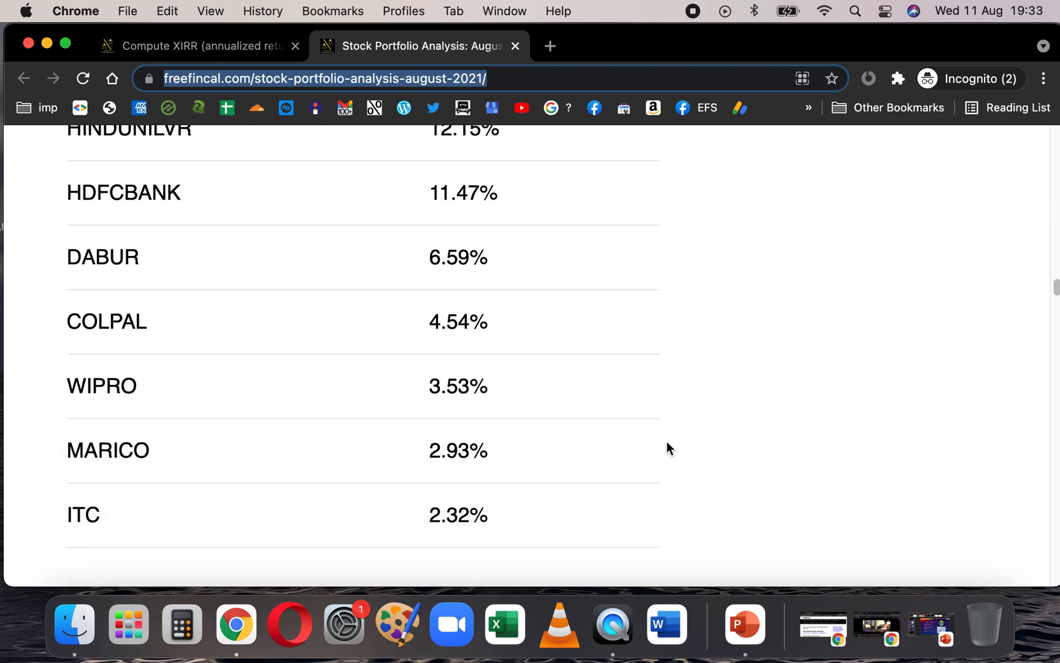
# - Scroll back up to the Portfolio Weights table header and the Stock XIRR Calculator note
pyautogui.scroll(3)
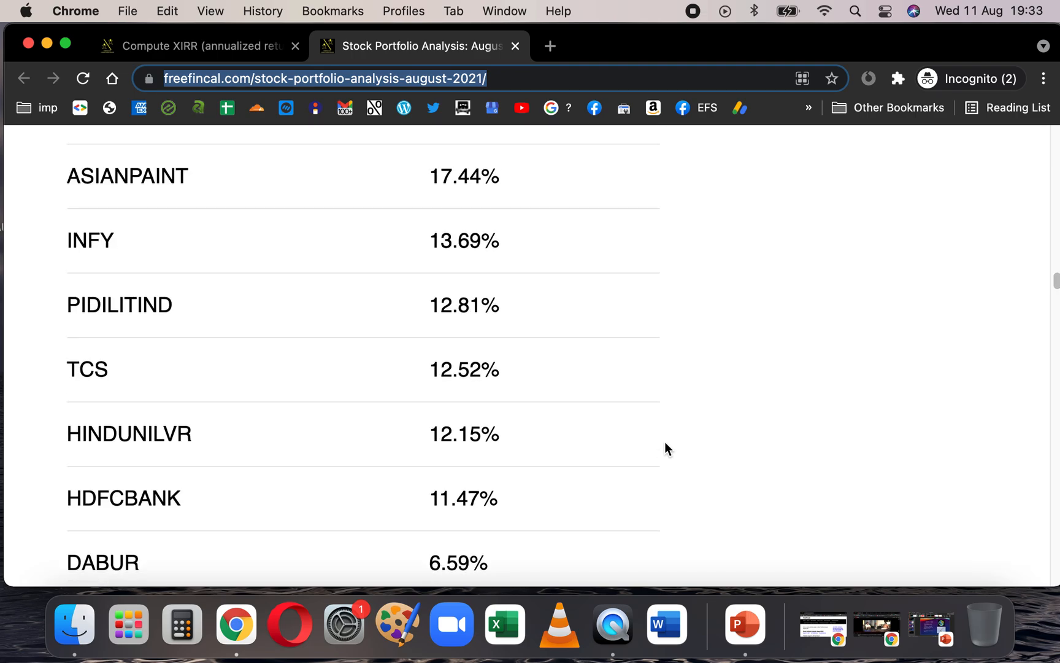
pyautogui.scroll(3)
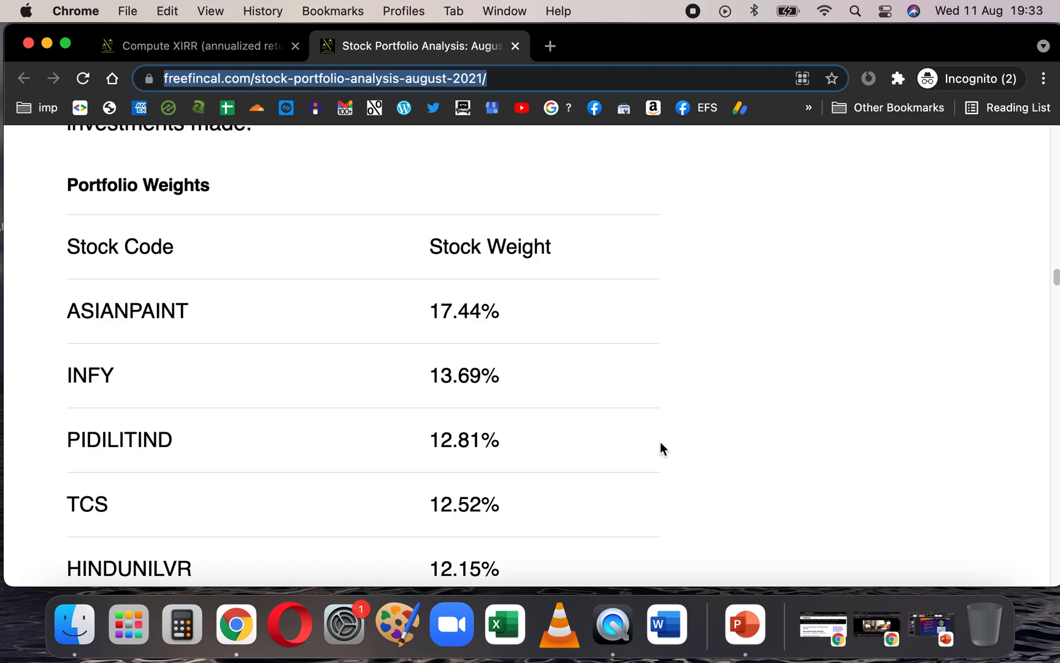
pyautogui.moveTo(234, 429)
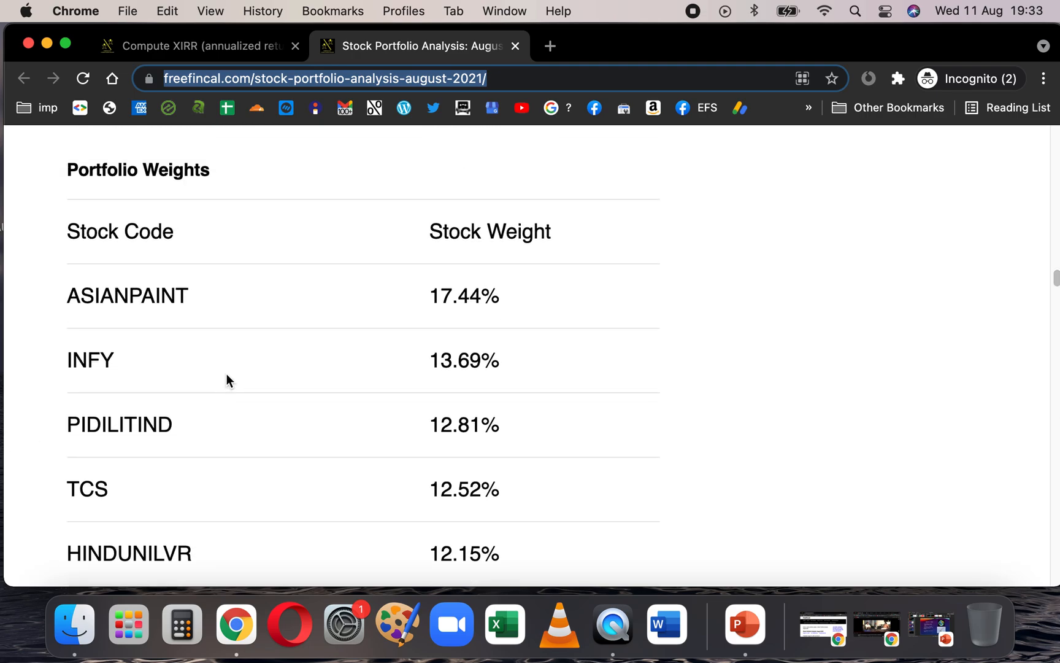
pyautogui.moveTo(340, 321)
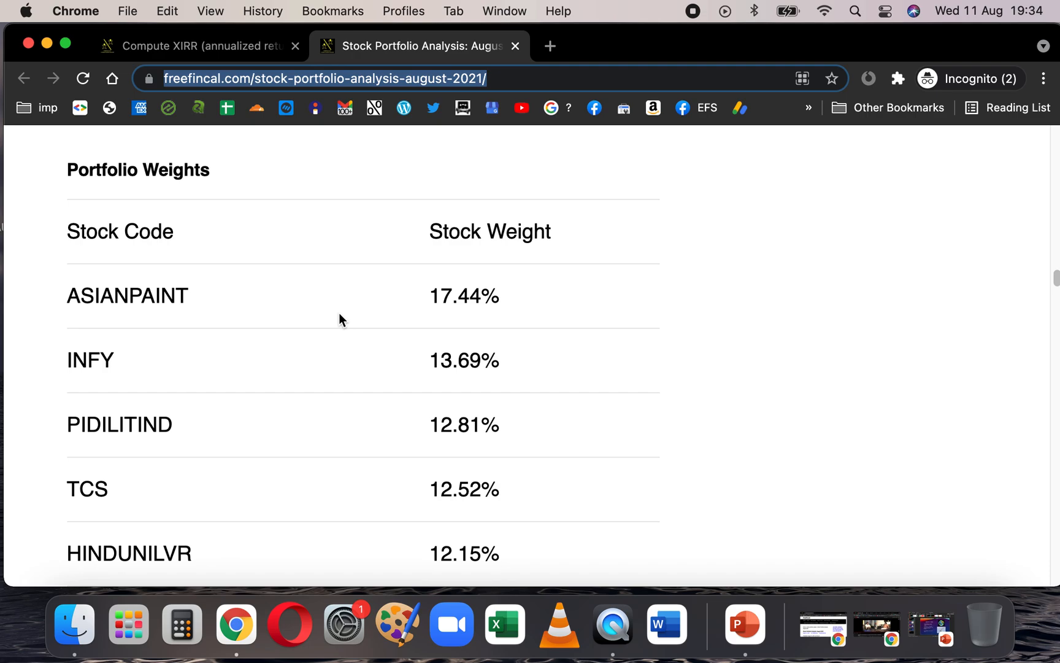
pyautogui.scroll(3)
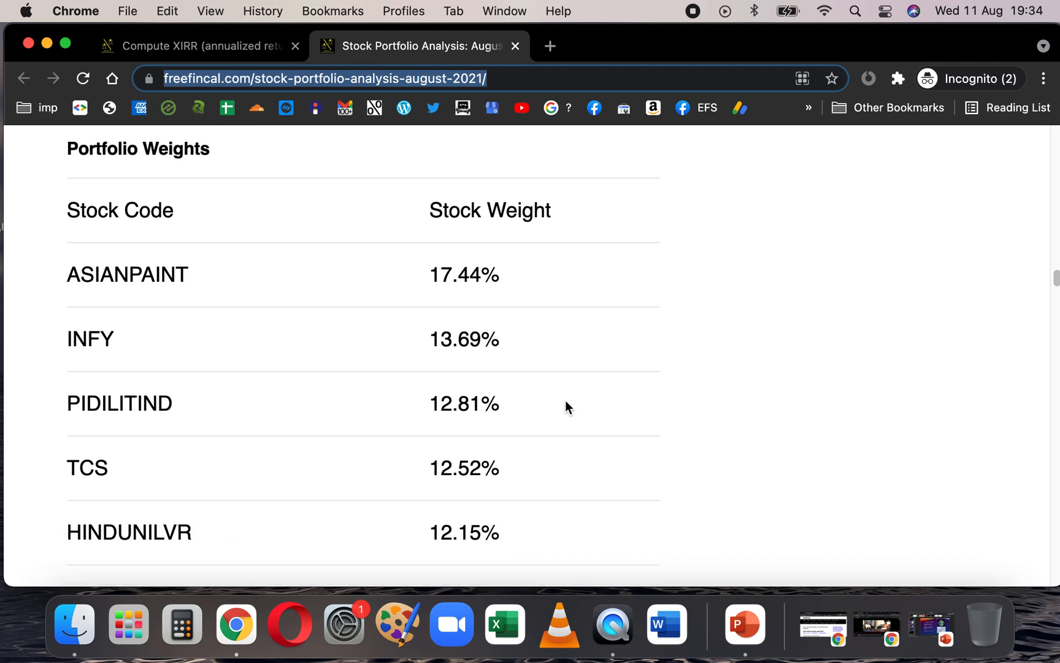
pyautogui.moveTo(507, 322)
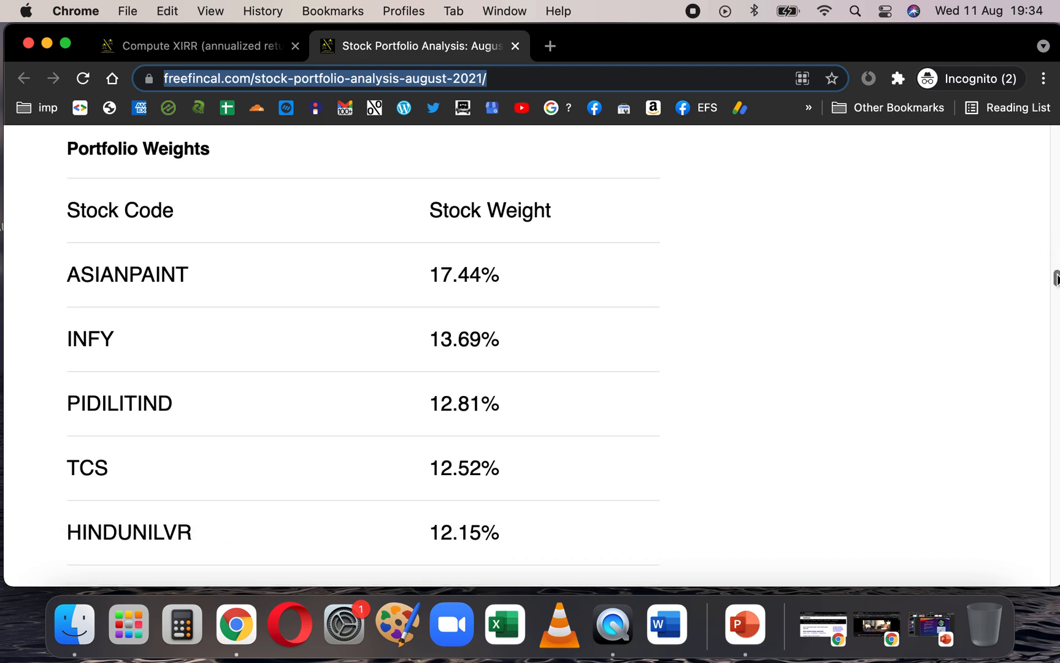
pyautogui.scroll(-3)
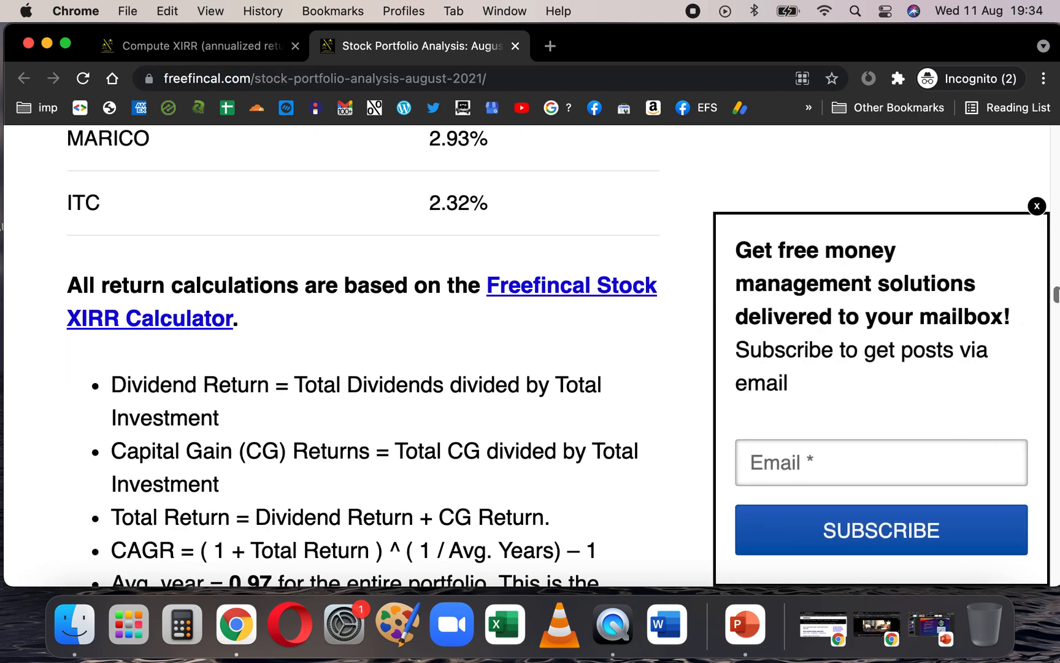
# - Dismiss the email subscription popup and read the return-calculation bullets down to the Absolute Gain heading
pyautogui.click(1037, 206)
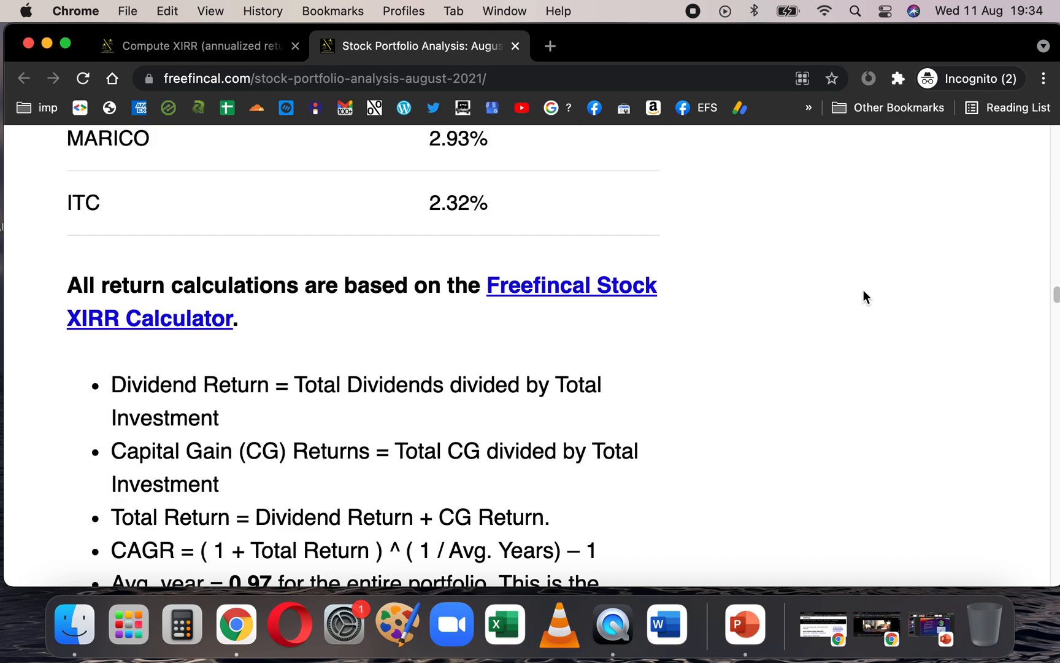
pyautogui.scroll(-3)
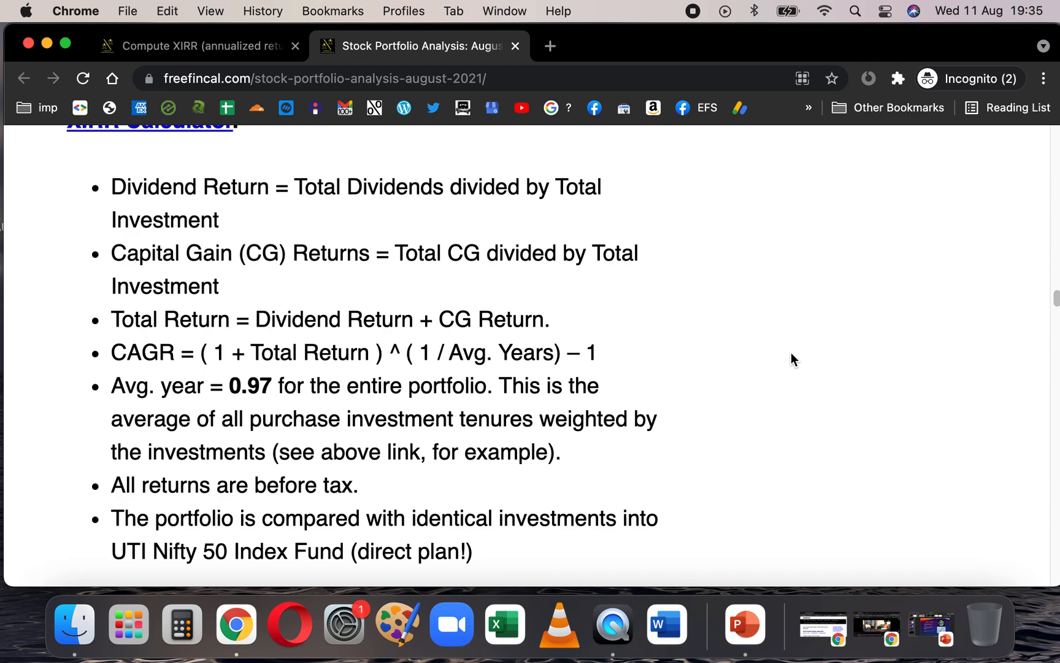
pyautogui.moveTo(1054, 297)
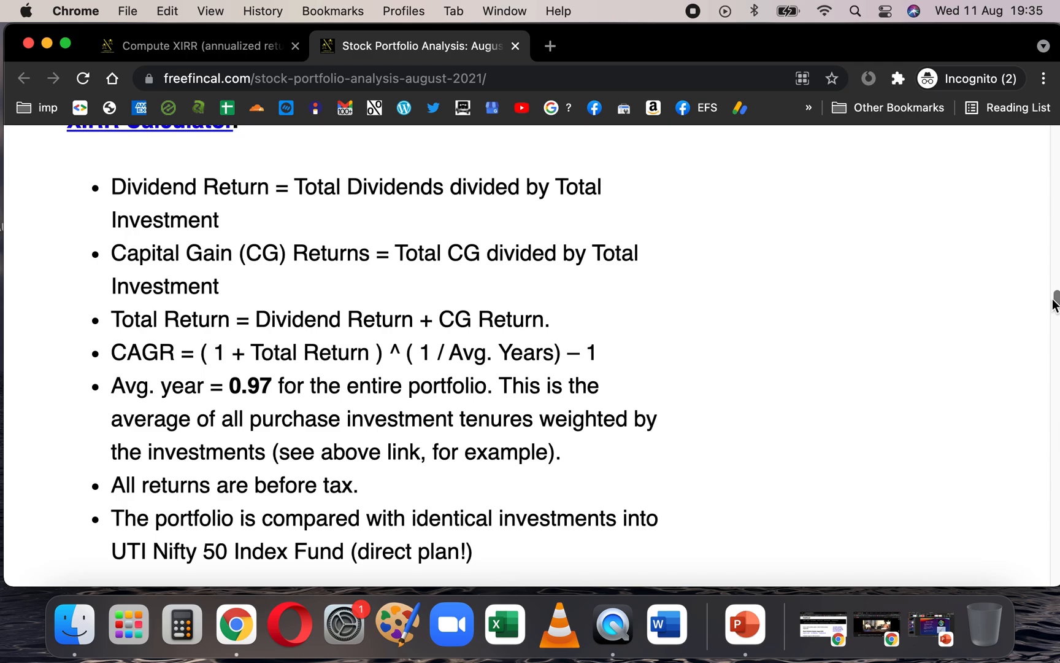
pyautogui.moveTo(852, 382)
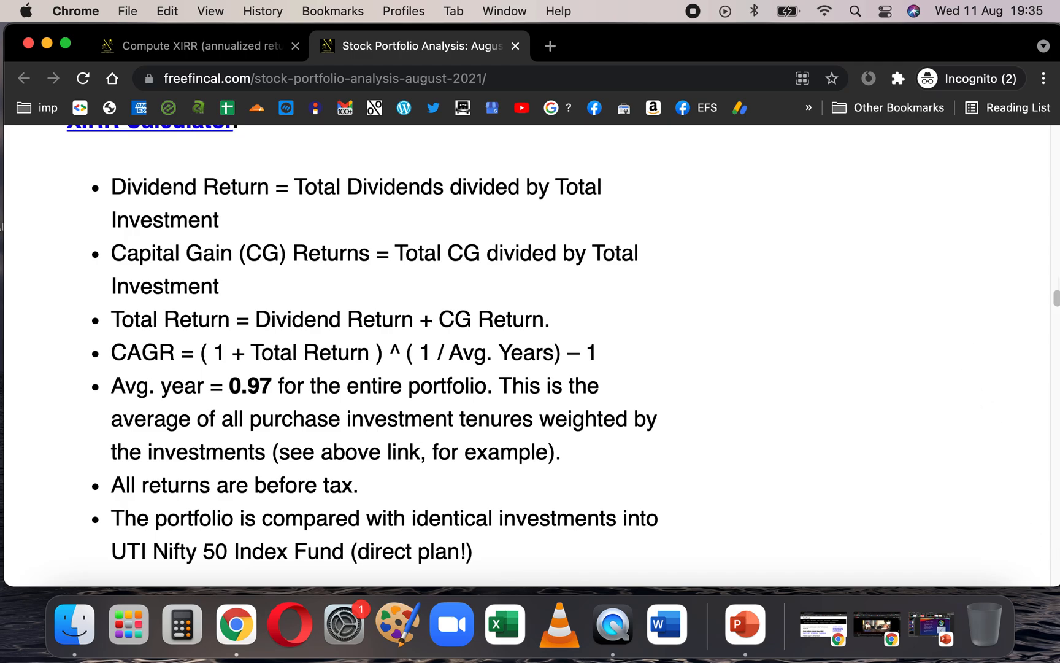
pyautogui.moveTo(896, 322)
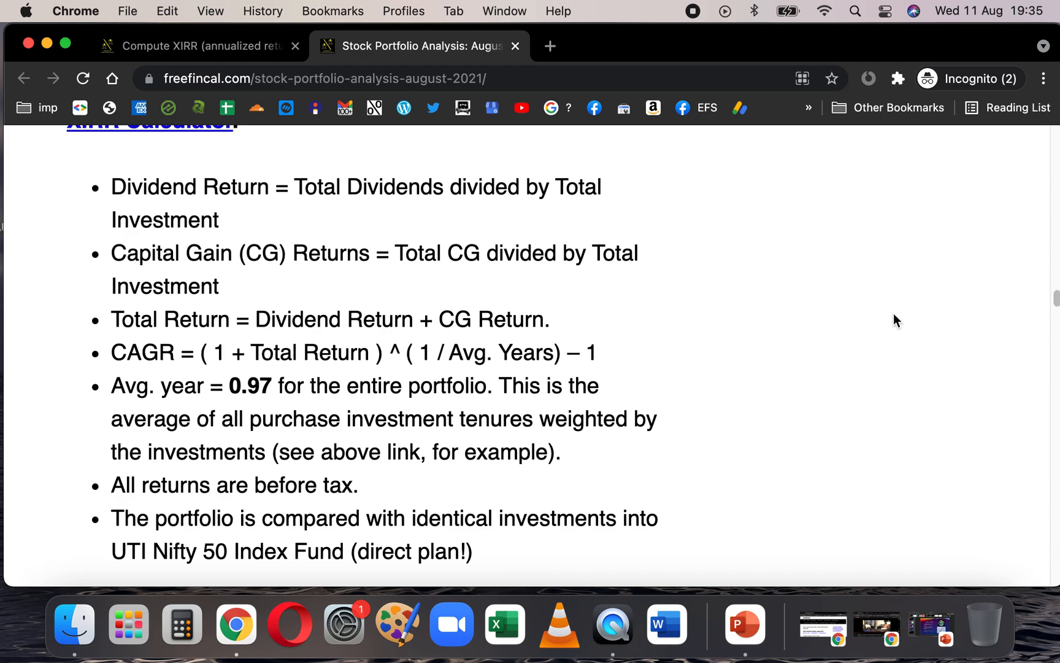
pyautogui.scroll(-3)
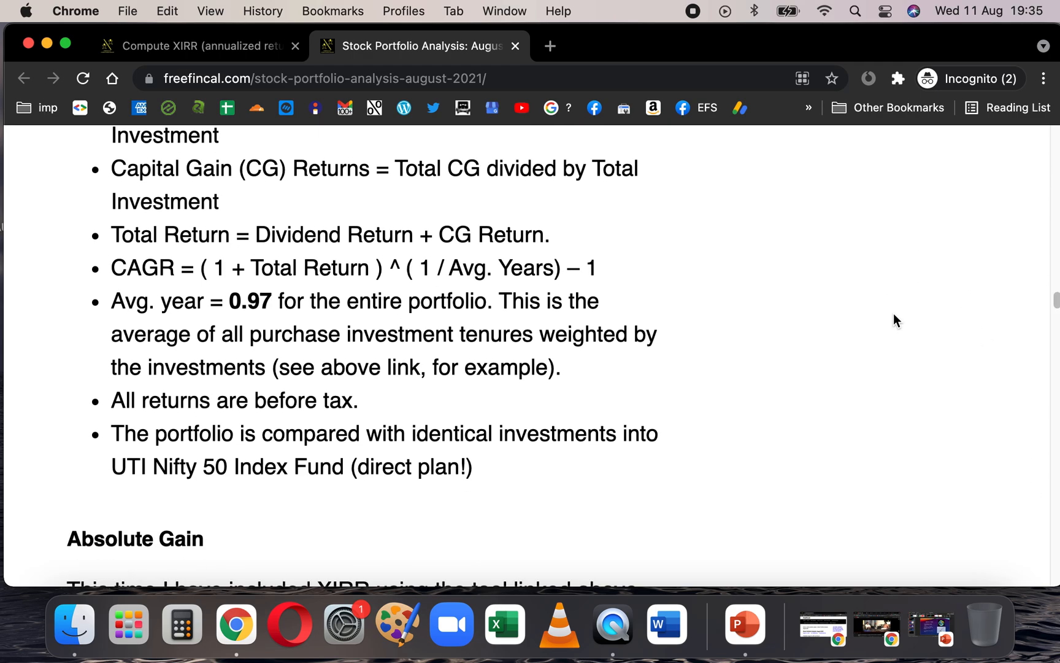
# - Scroll through the Absolute Gain and XIRR table from WIPRO to ITC, reaching the Portfolio Returns heading
pyautogui.scroll(-3)
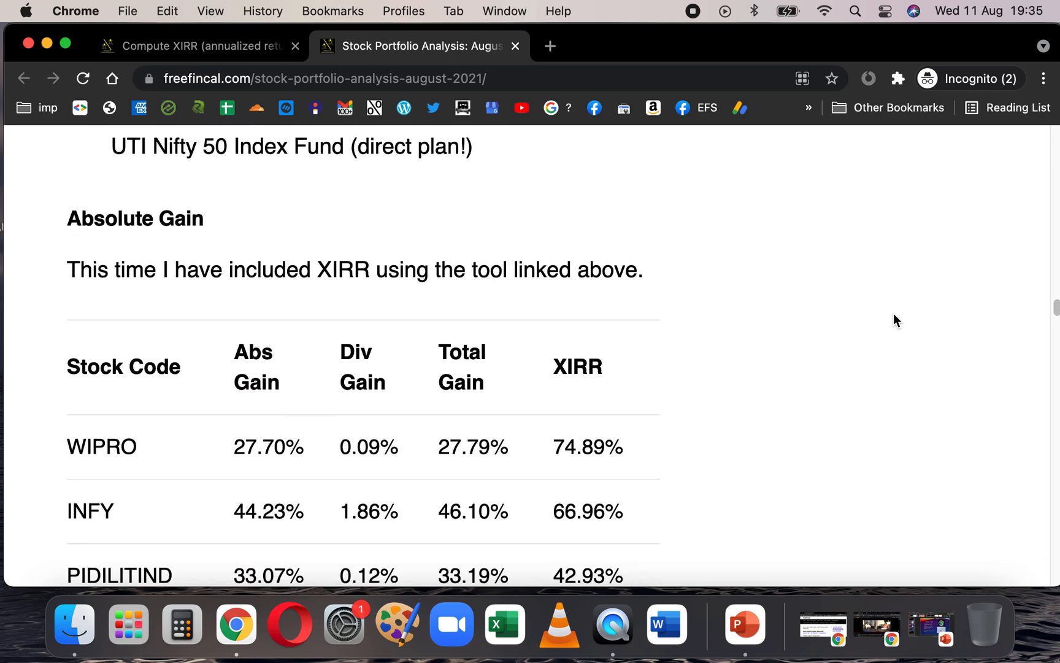
pyautogui.scroll(-3)
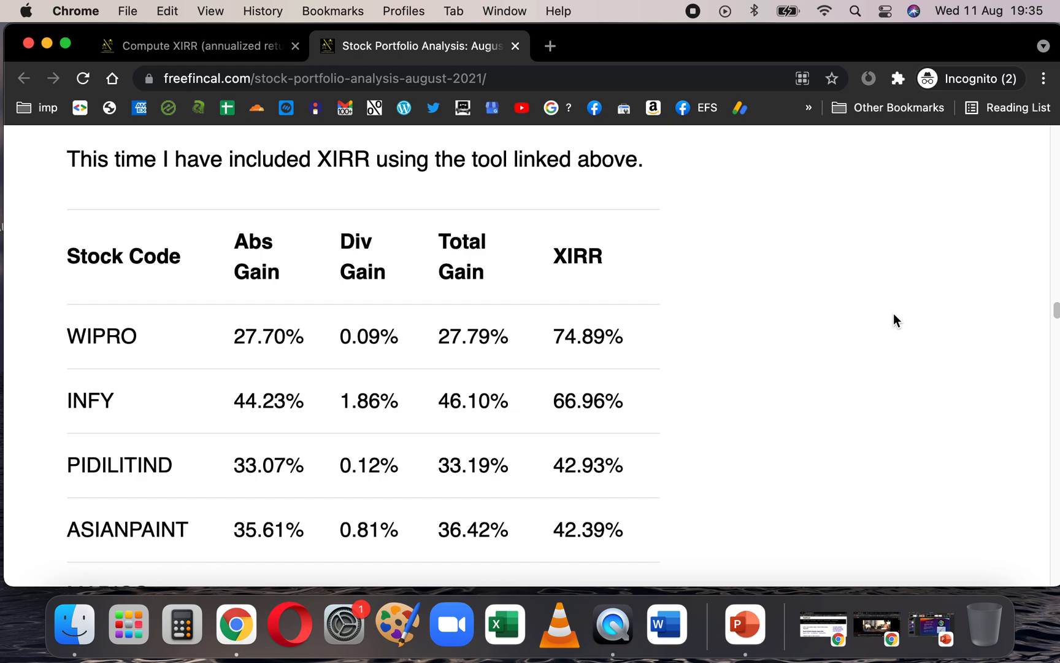
pyautogui.moveTo(1000, 144)
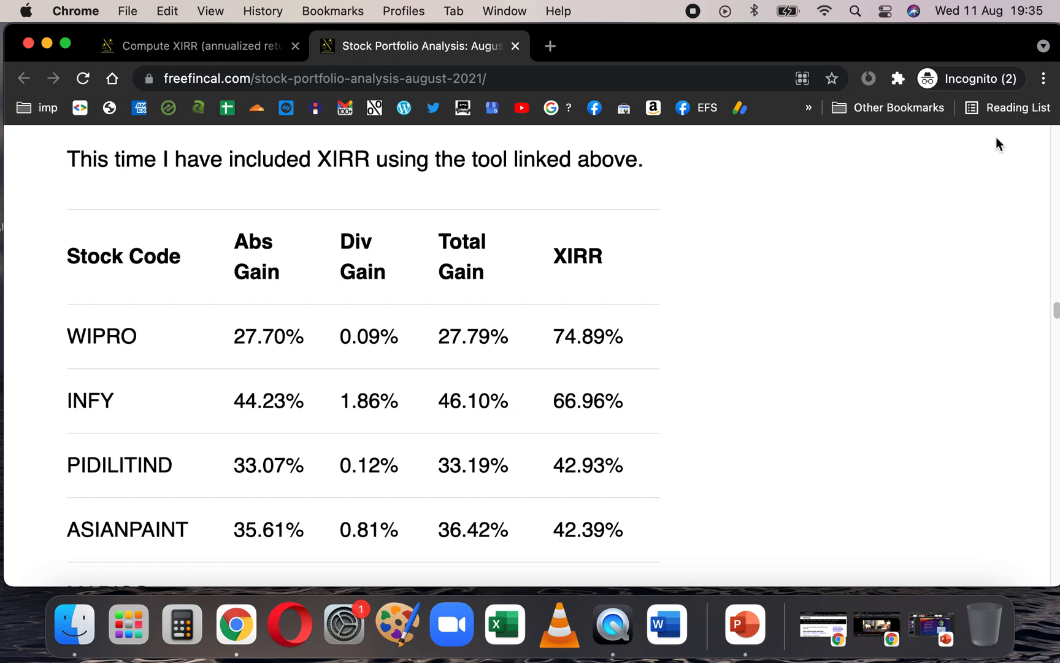
pyautogui.scroll(-3)
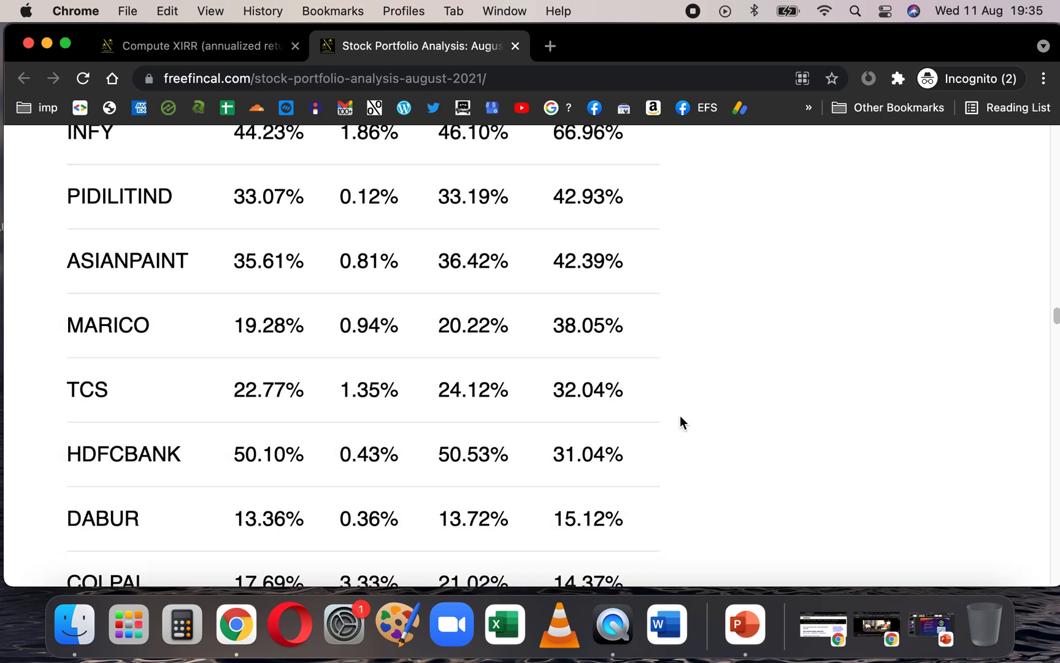
pyautogui.scroll(-3)
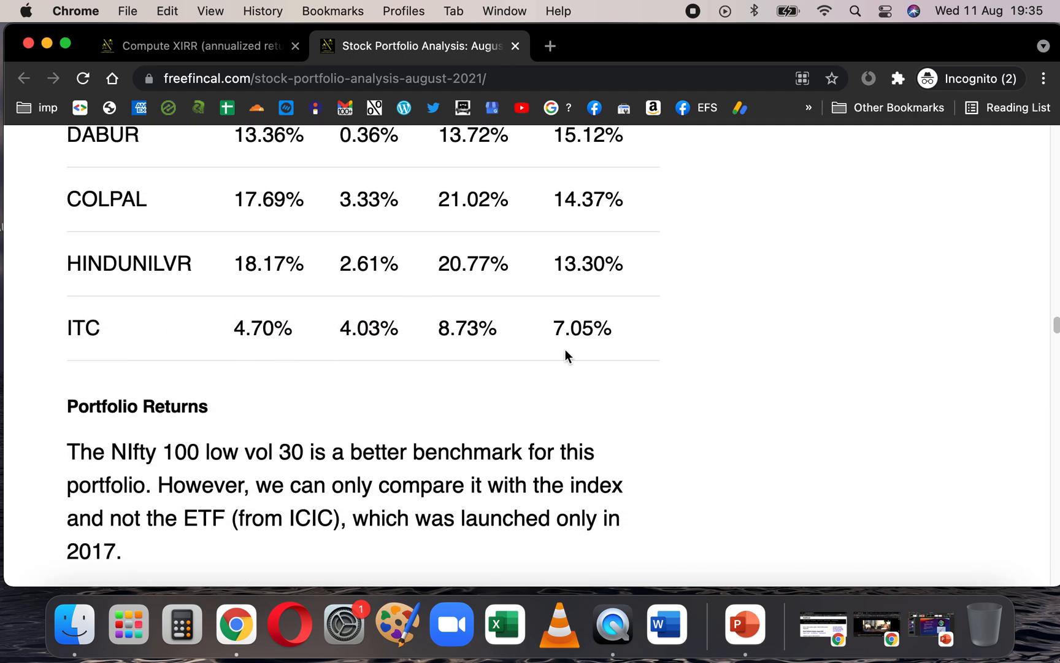
pyautogui.moveTo(567, 366)
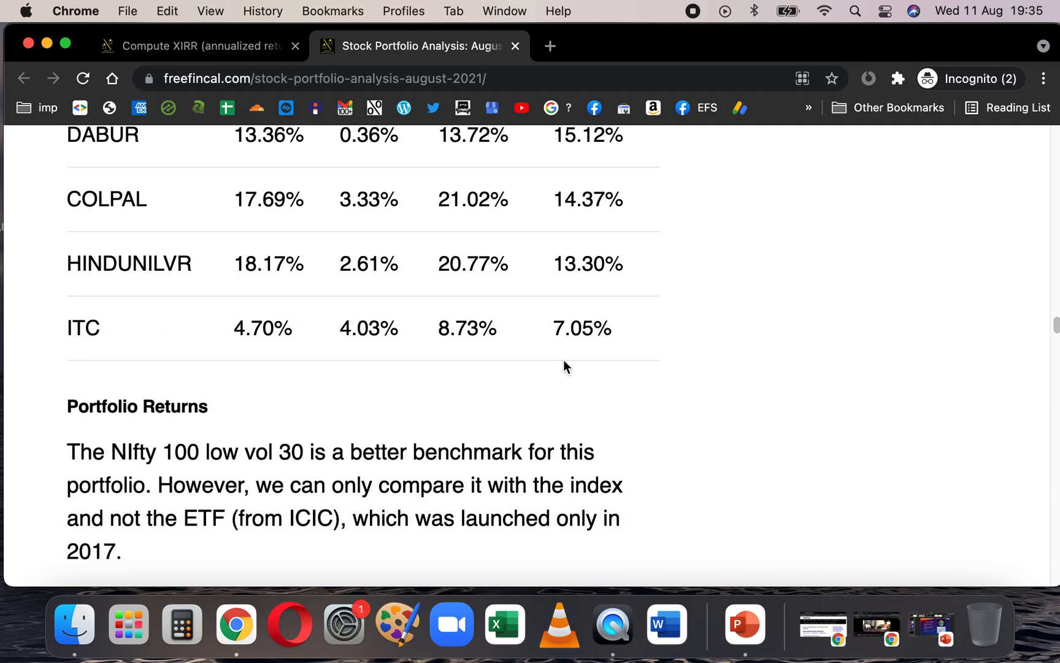
pyautogui.scroll(-3)
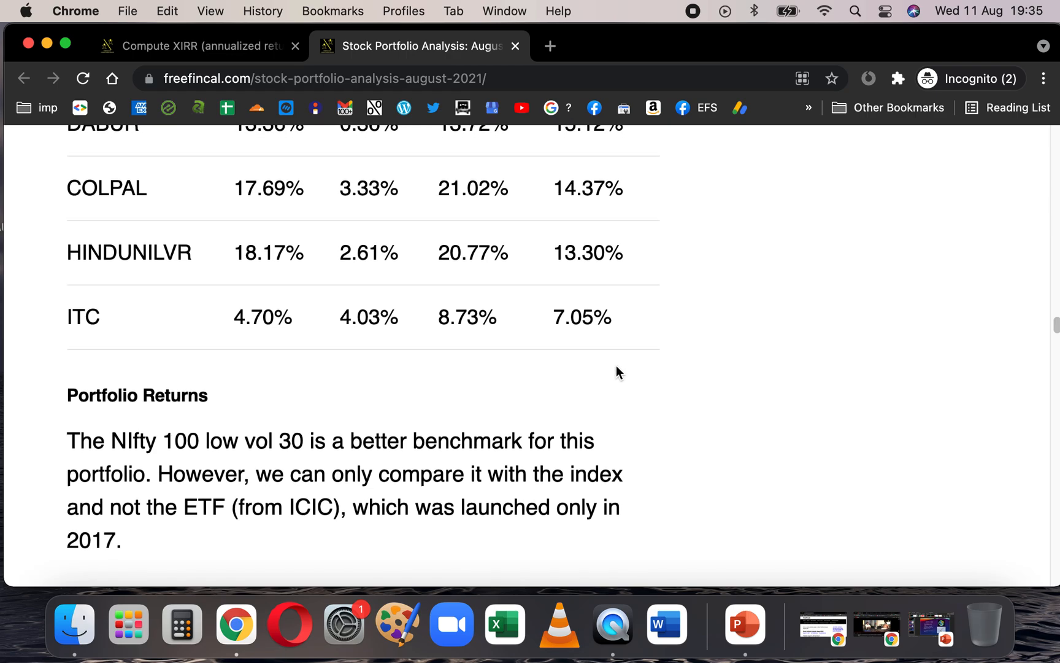
pyautogui.scroll(-3)
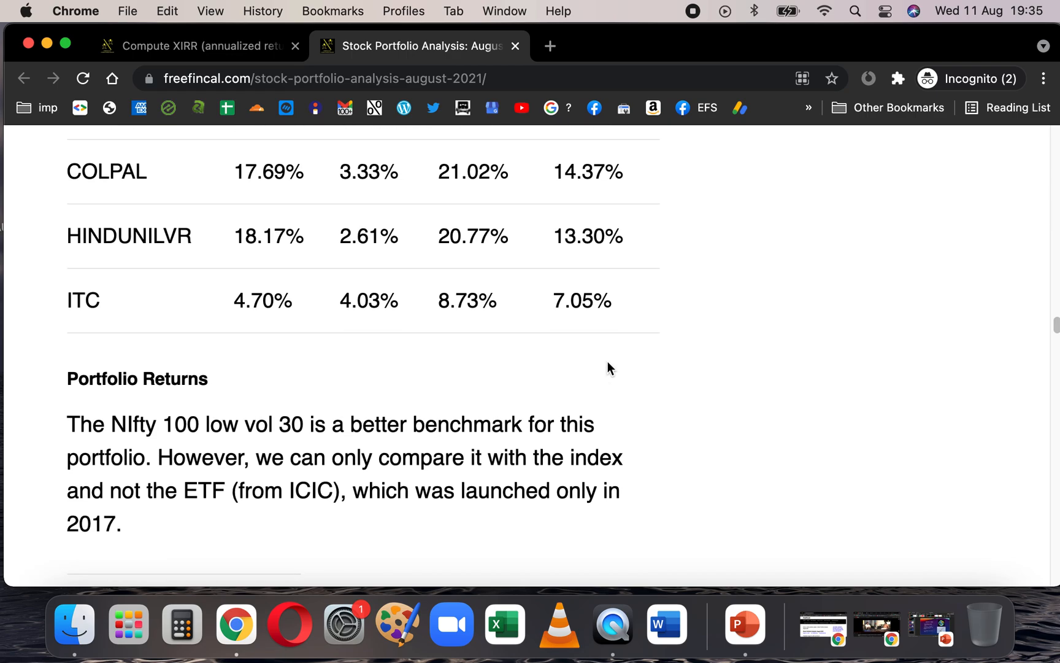
# - Scroll through the Aug-21 returns table comparing absolute return and CAGR with the Nifty benchmarks
pyautogui.scroll(-3)
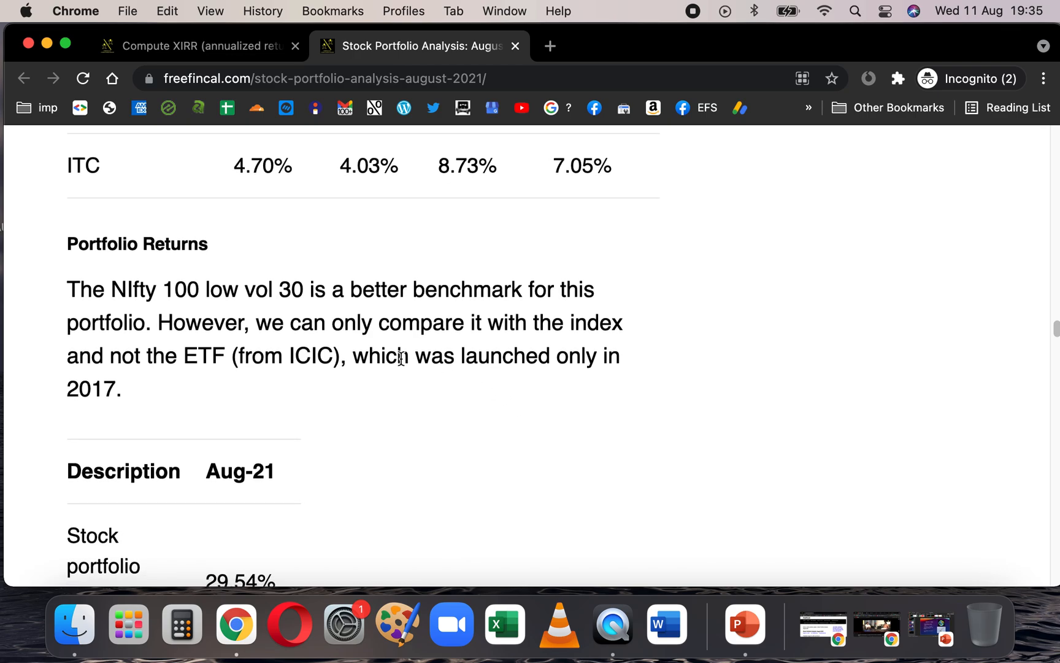
pyautogui.scroll(-3)
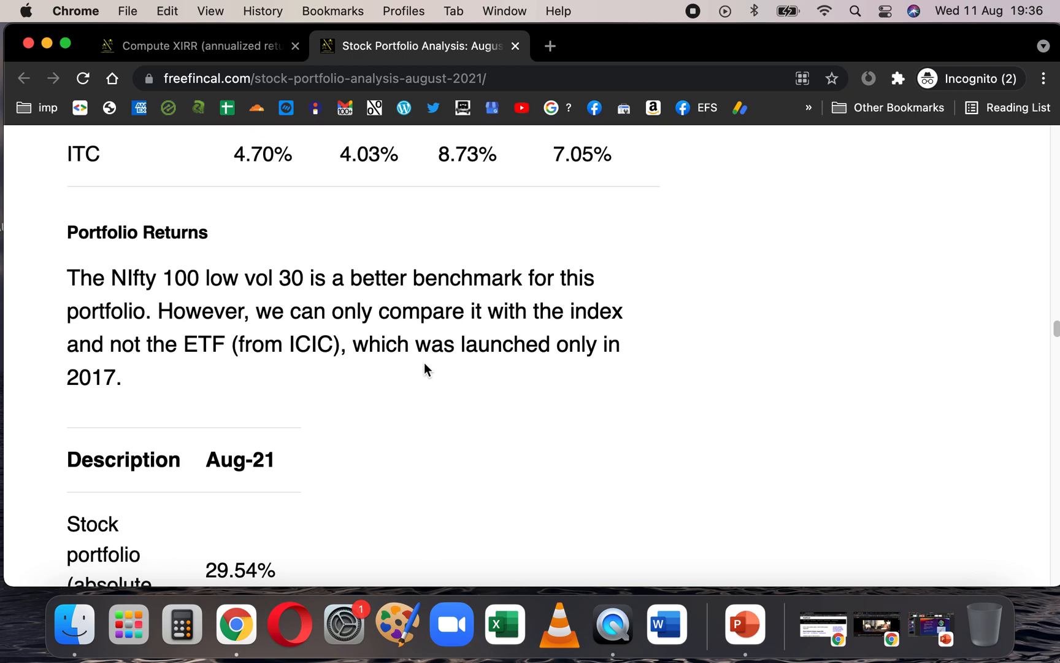
pyautogui.scroll(-3)
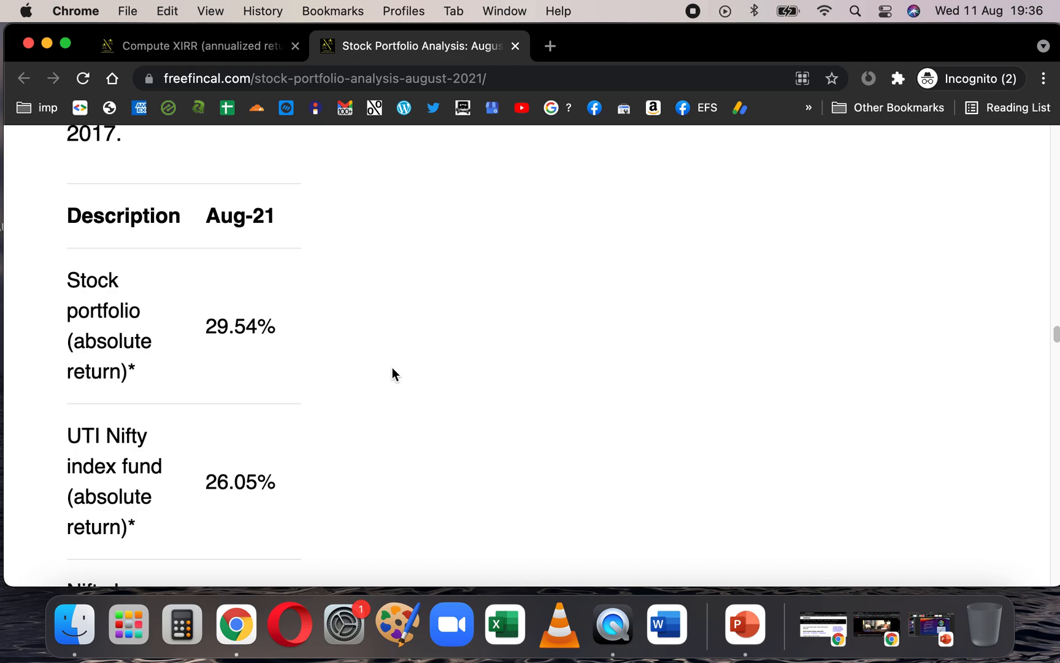
pyautogui.scroll(-3)
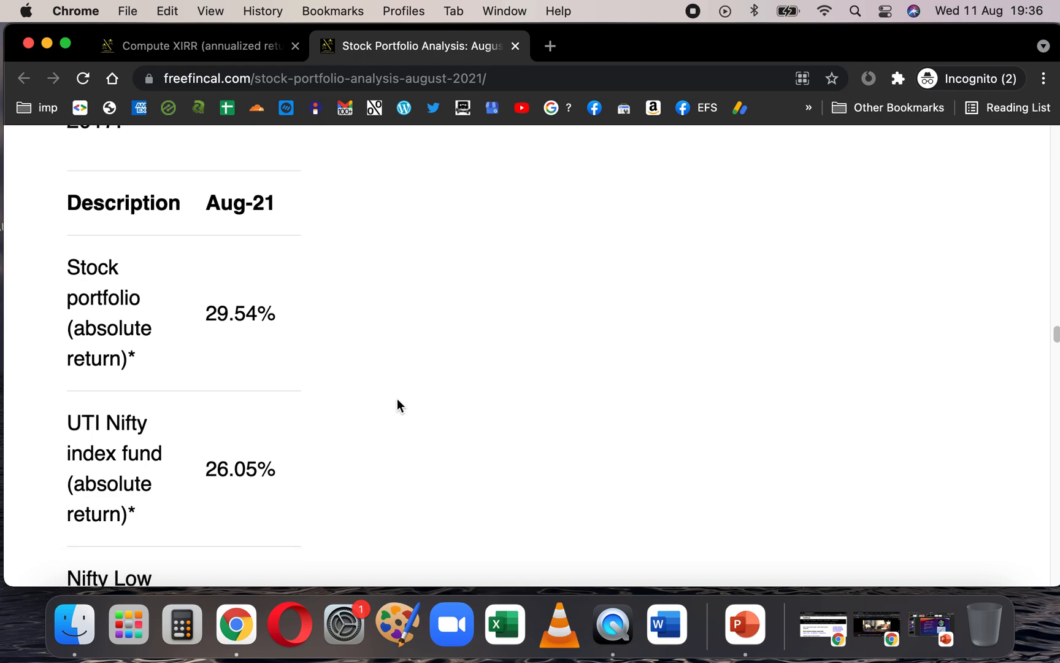
pyautogui.scroll(-3)
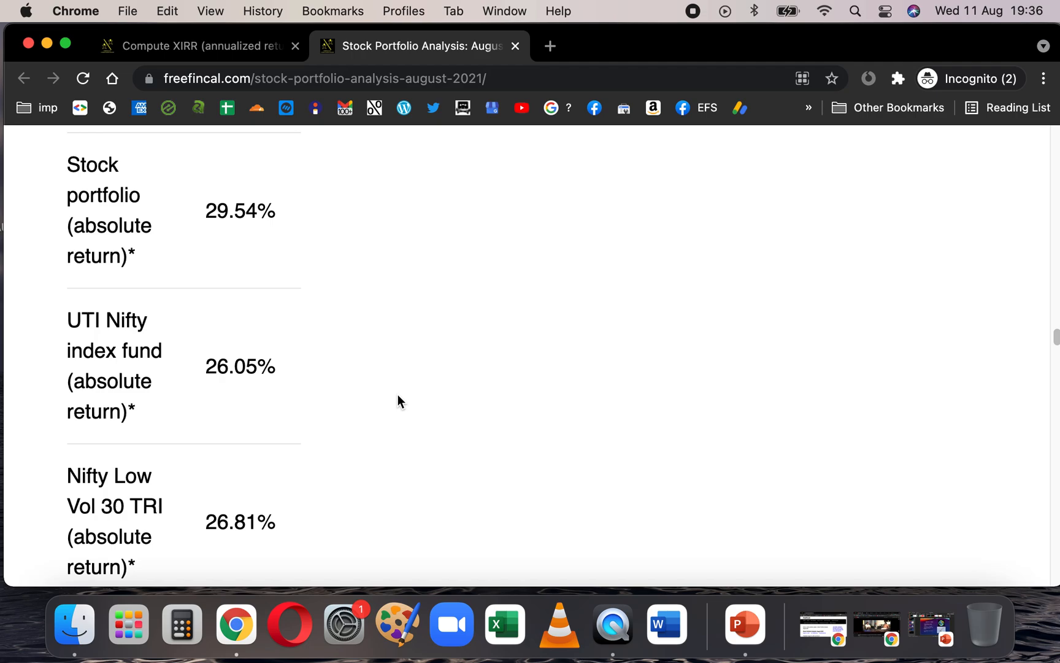
# - Continue to the XIRR rows and the commentary on portfolio age and Tikertape beta of 0.56
pyautogui.scroll(-3)
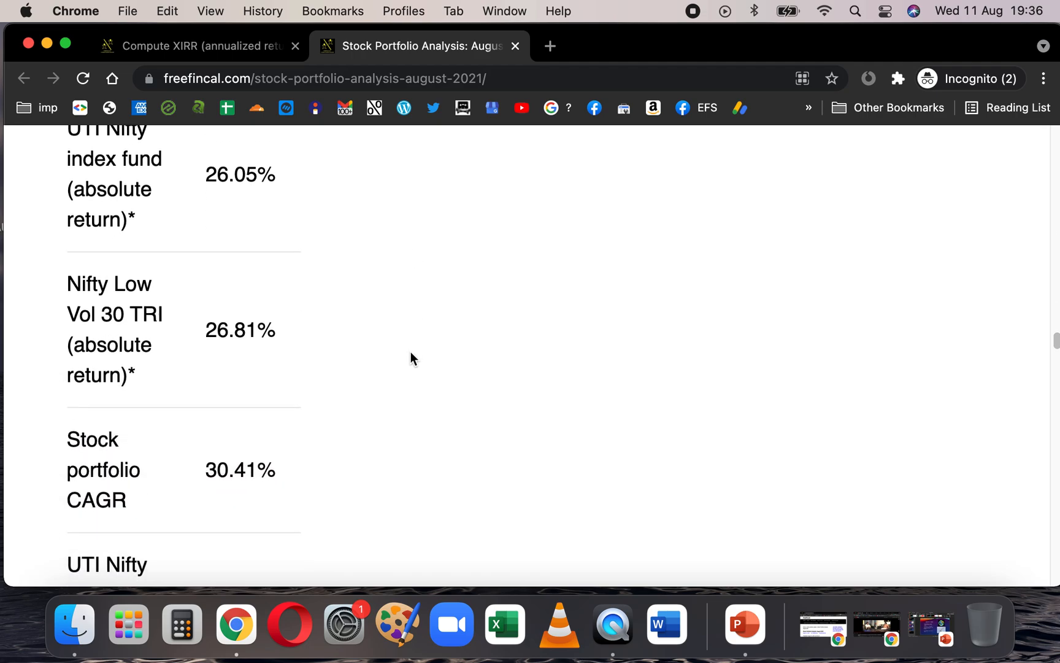
pyautogui.scroll(-3)
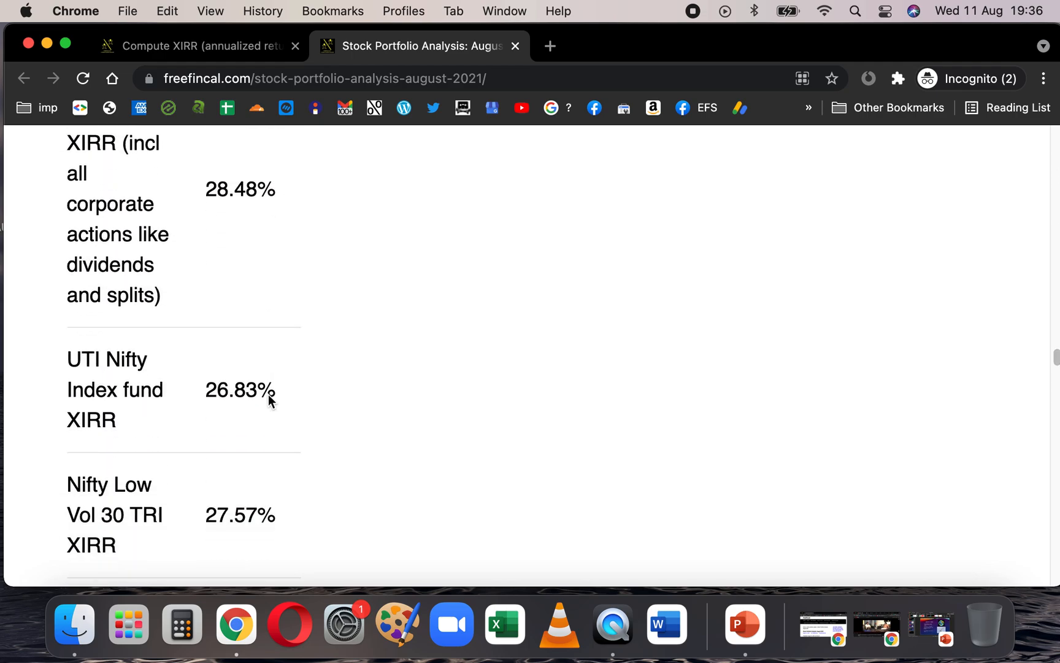
pyautogui.scroll(-3)
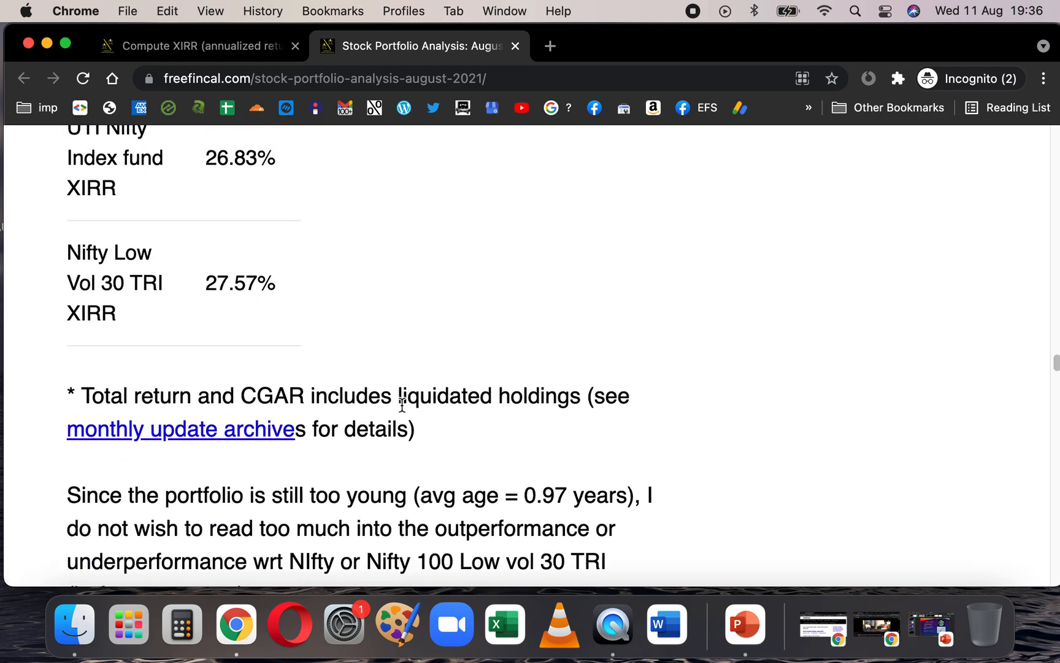
pyautogui.scroll(3)
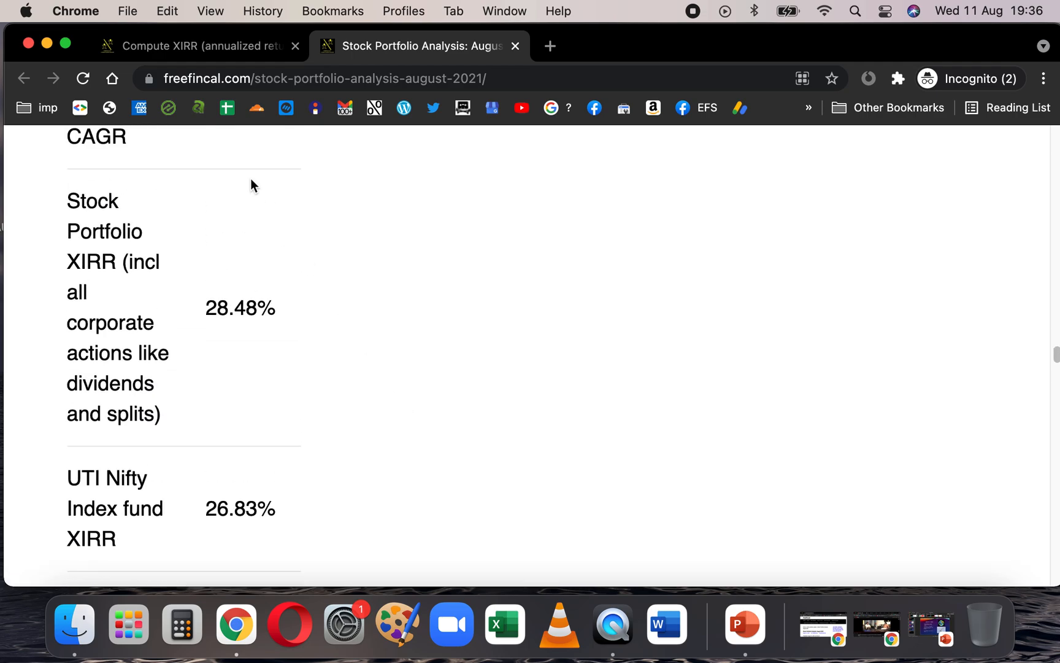
pyautogui.scroll(-3)
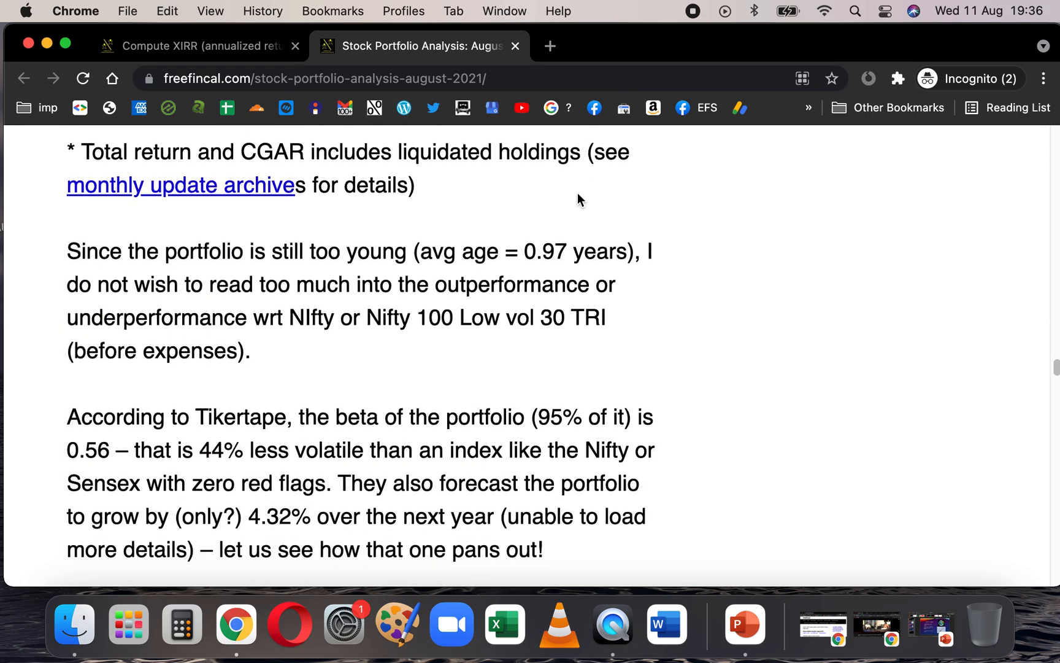
# - Scroll past the table footnote to the Tikertape beta paragraph and the simplywall.st overvalued snowflake note
pyautogui.scroll(-3)
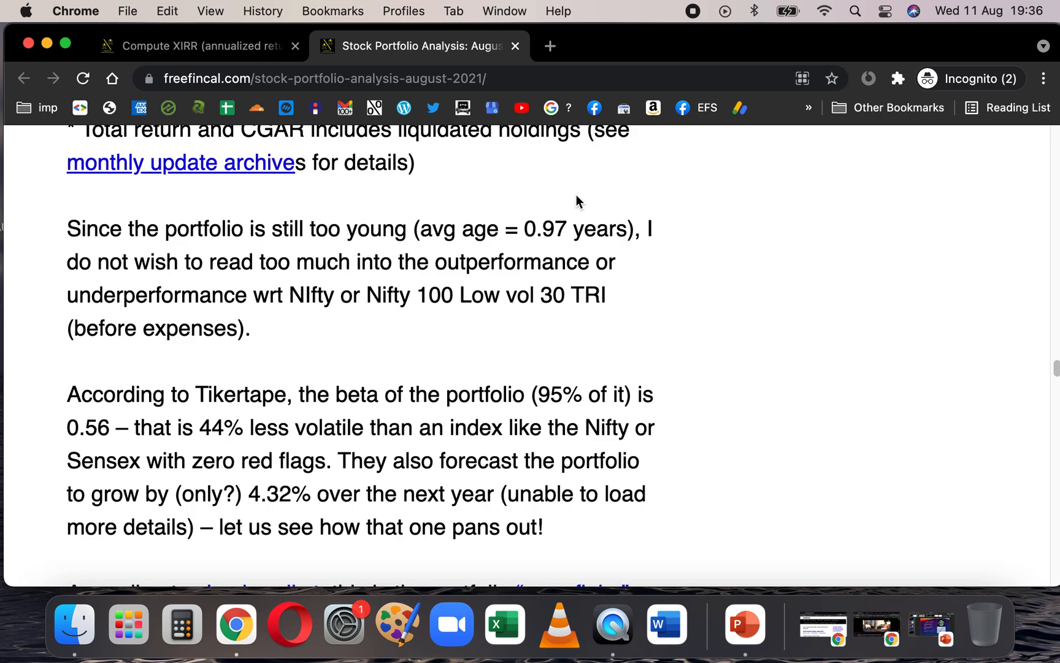
pyautogui.scroll(-3)
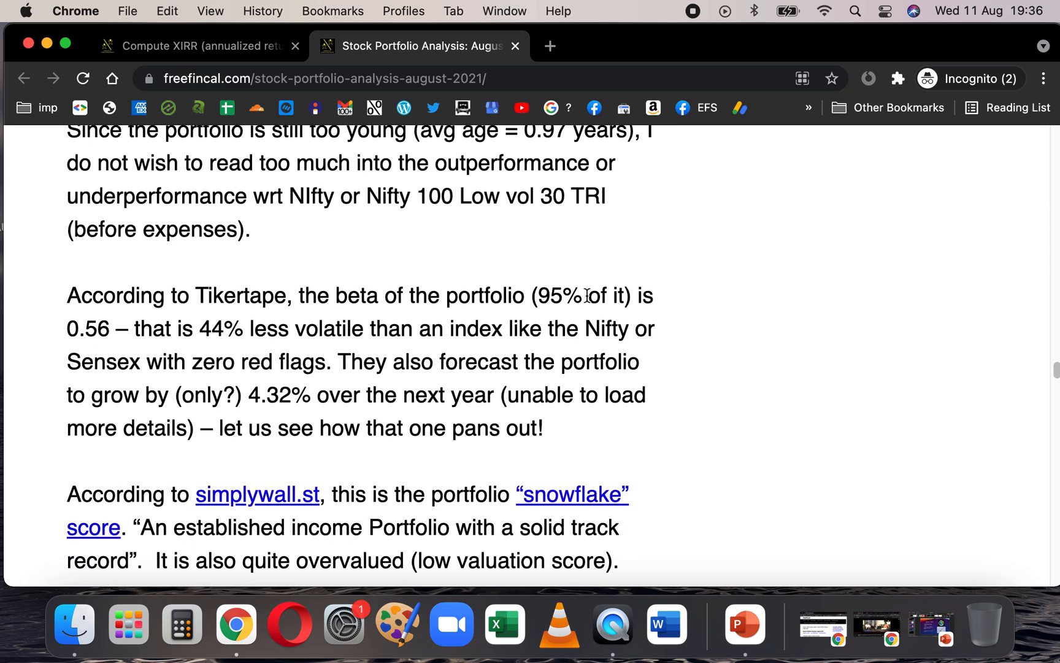
pyautogui.scroll(-3)
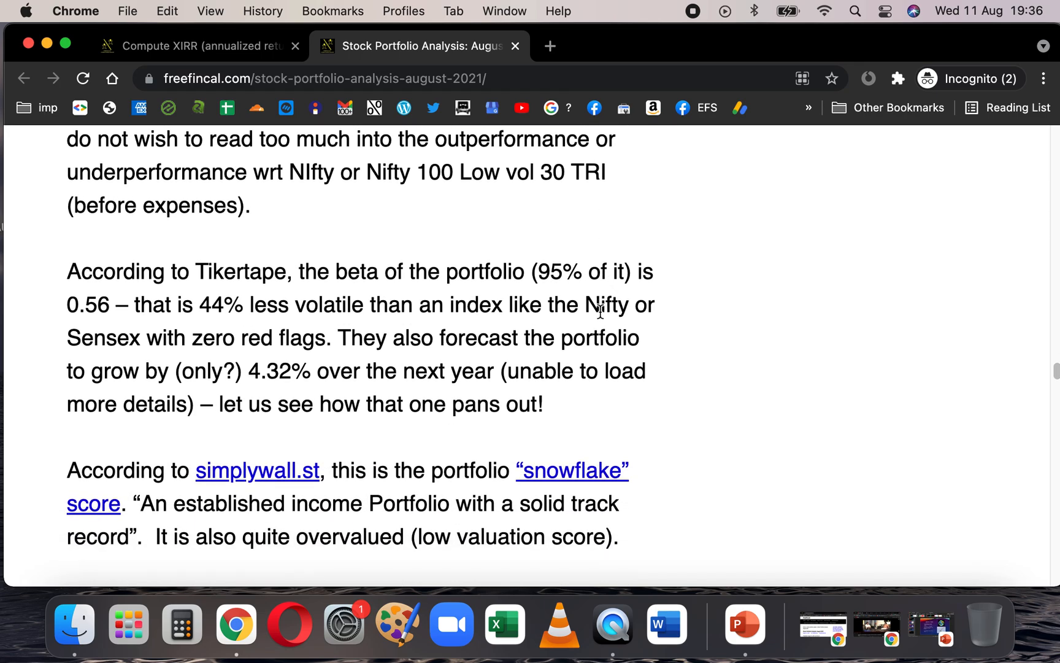
pyautogui.scroll(-3)
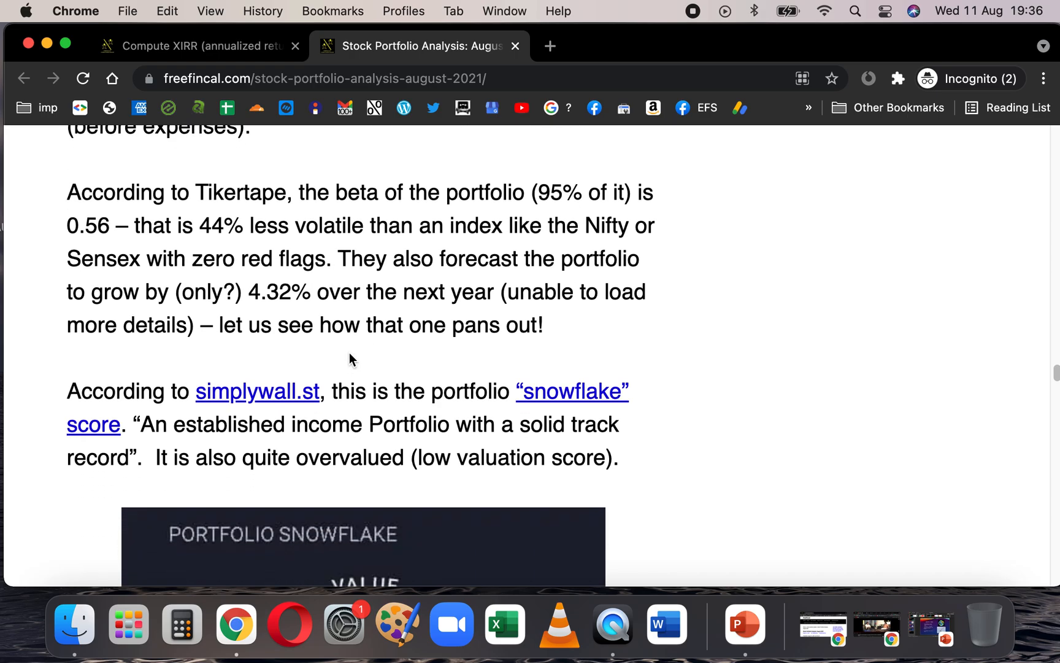
# - Scroll over the Portfolio Snowflake chart and the Score (0-6) table to the closing monkey portfolio note
pyautogui.scroll(-3)
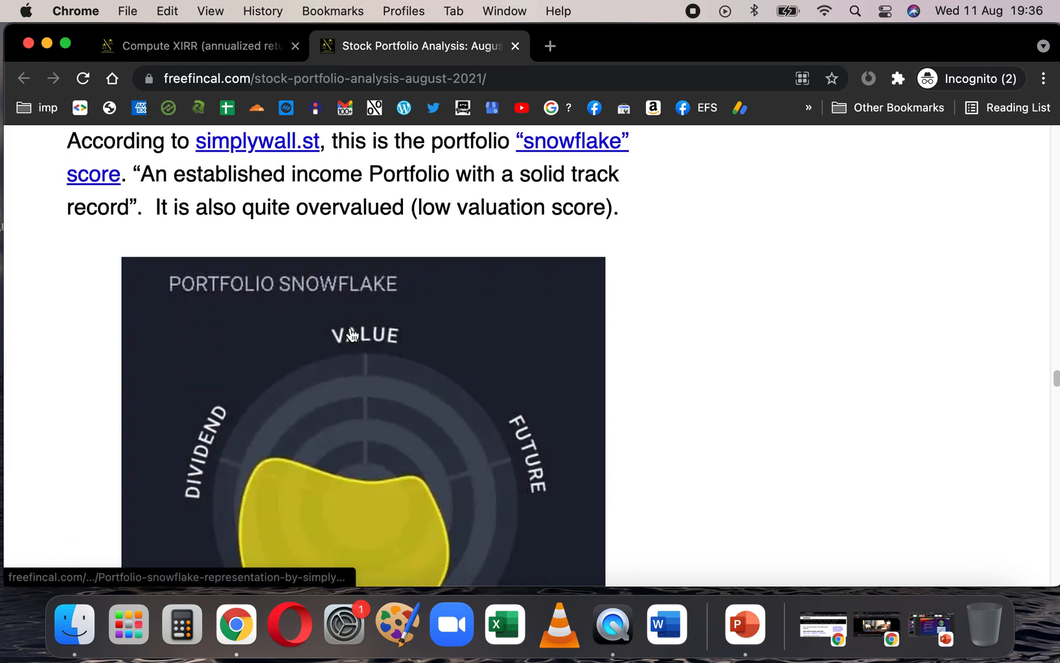
pyautogui.scroll(-3)
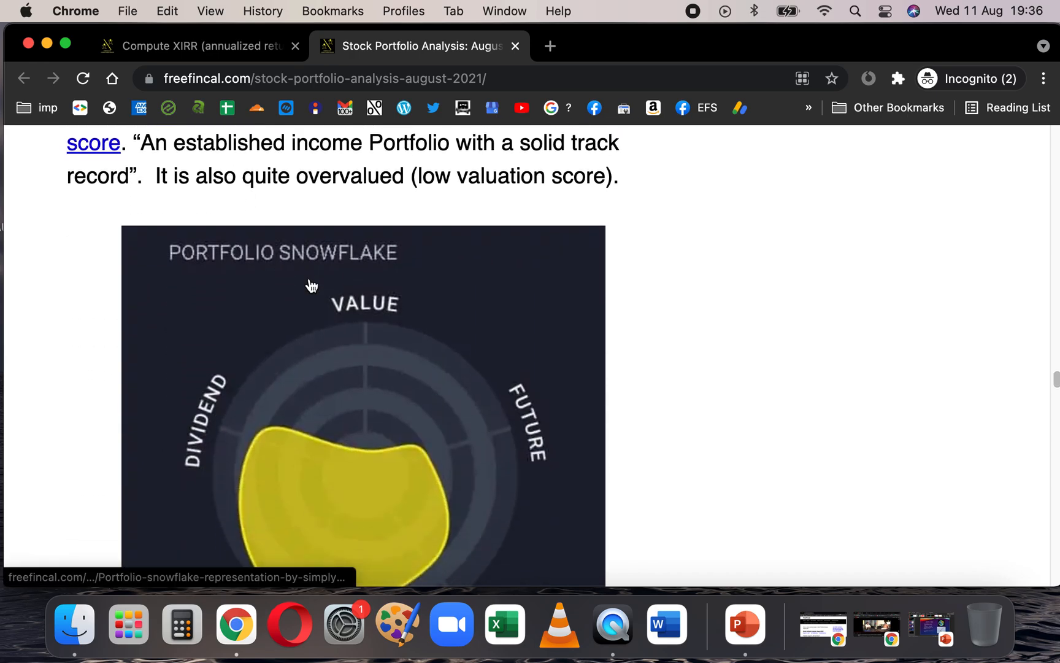
pyautogui.scroll(-3)
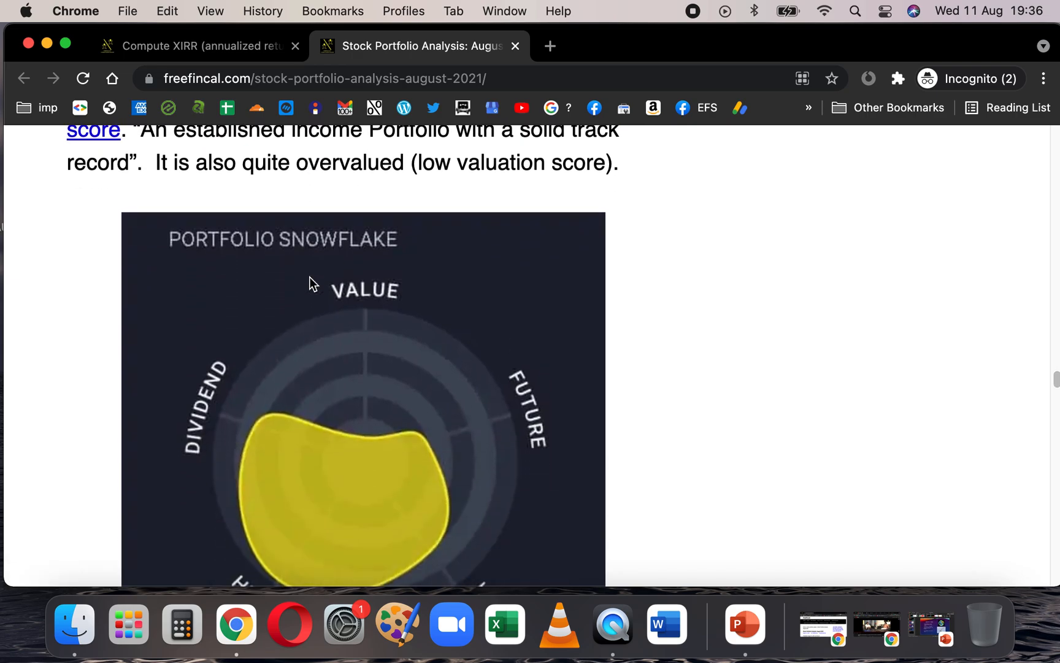
pyautogui.scroll(-3)
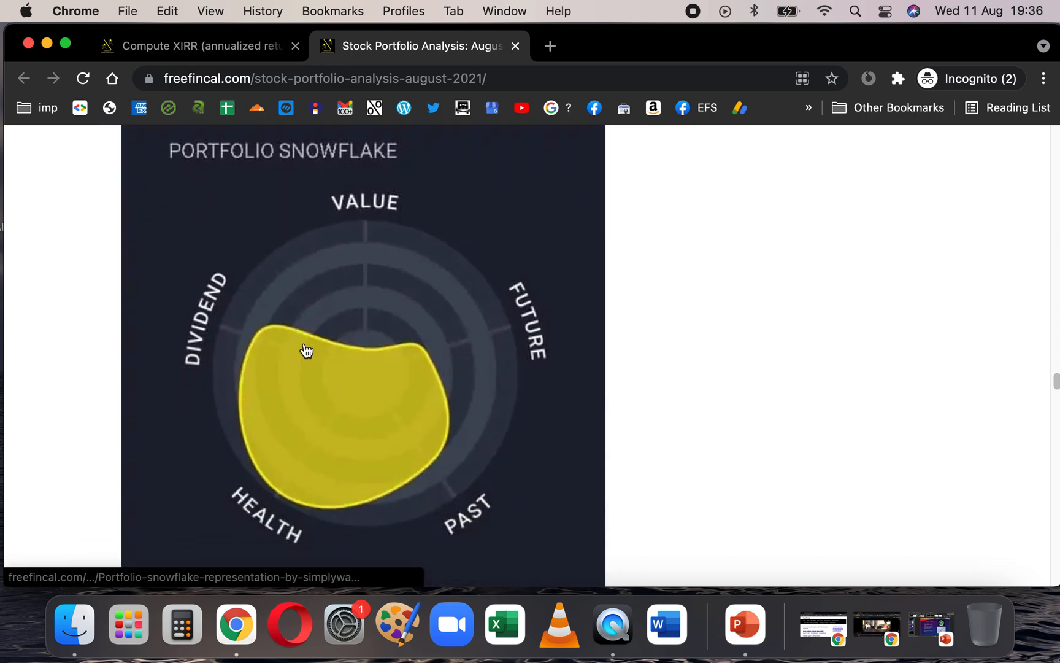
pyautogui.moveTo(328, 467)
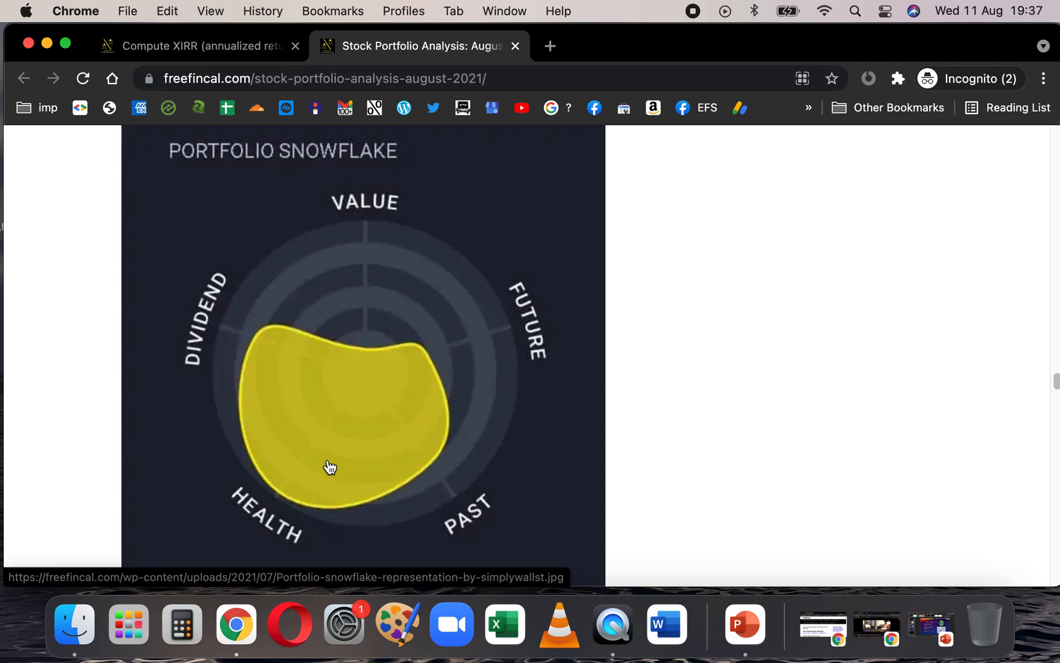
pyautogui.moveTo(275, 499)
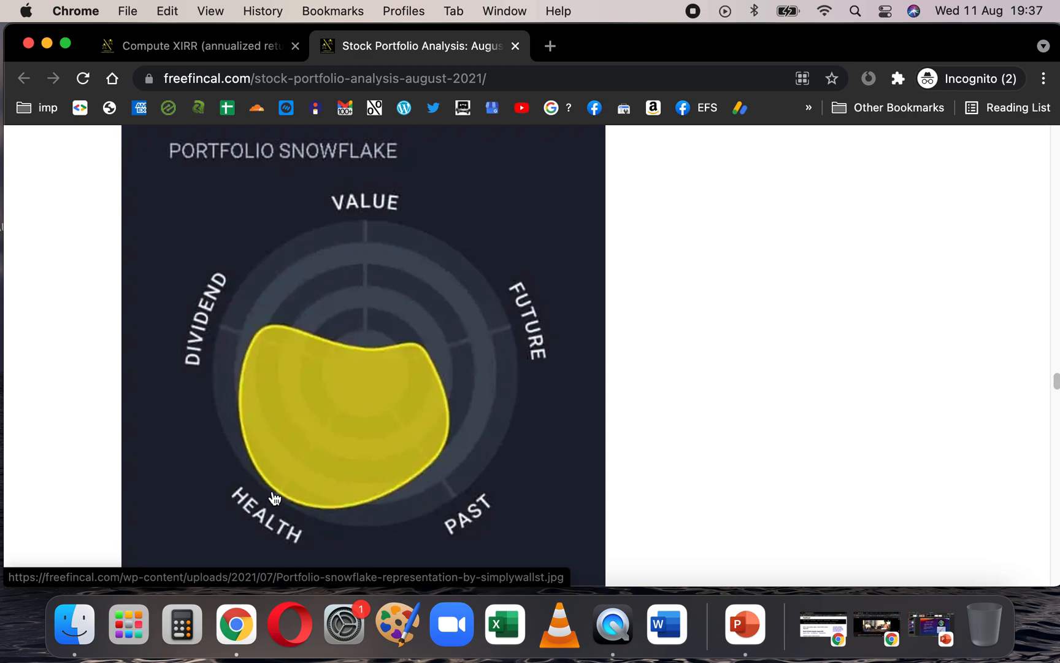
pyautogui.moveTo(400, 396)
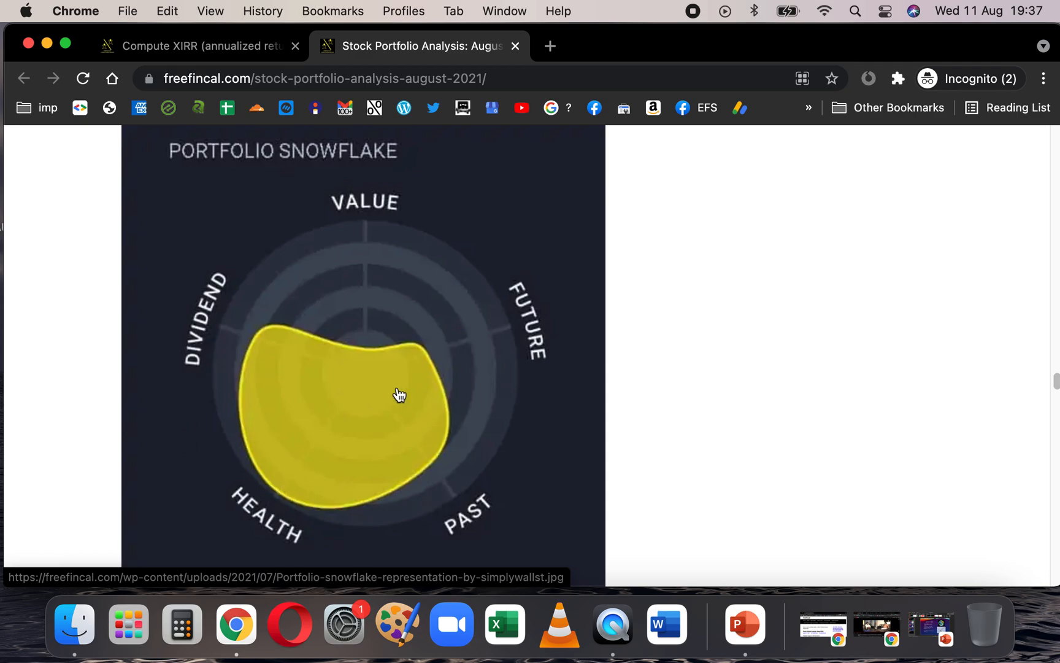
pyautogui.moveTo(439, 468)
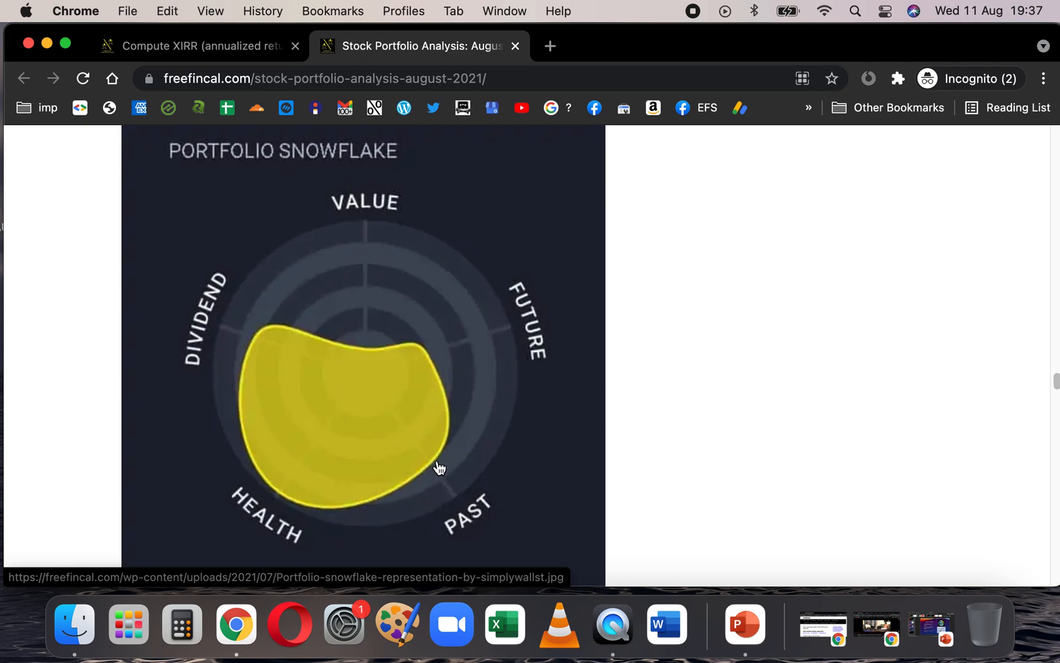
pyautogui.moveTo(531, 342)
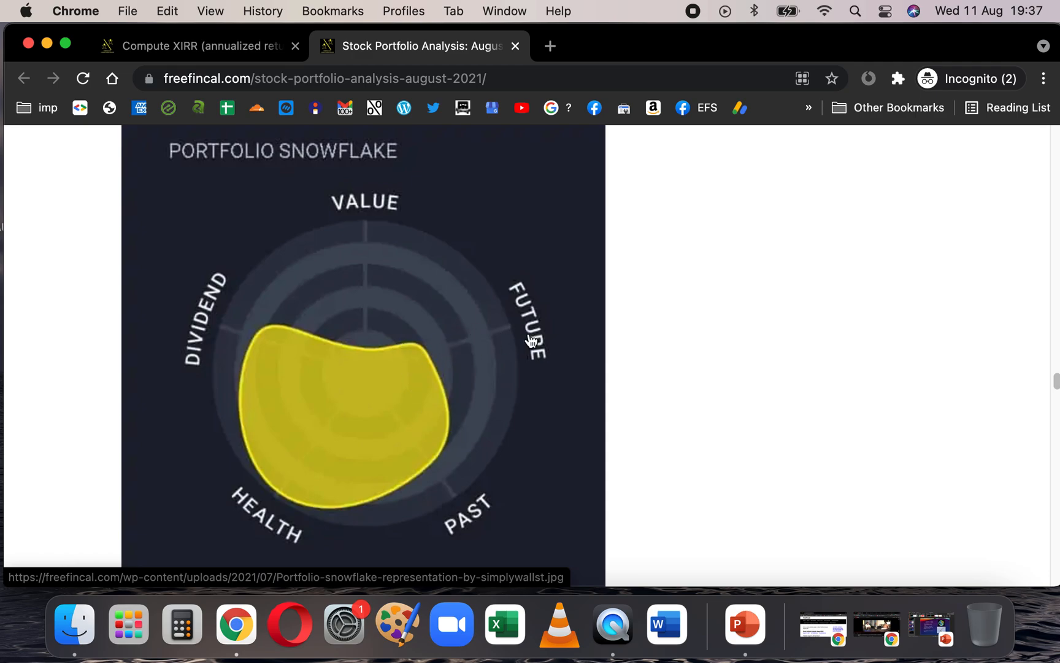
pyautogui.moveTo(370, 354)
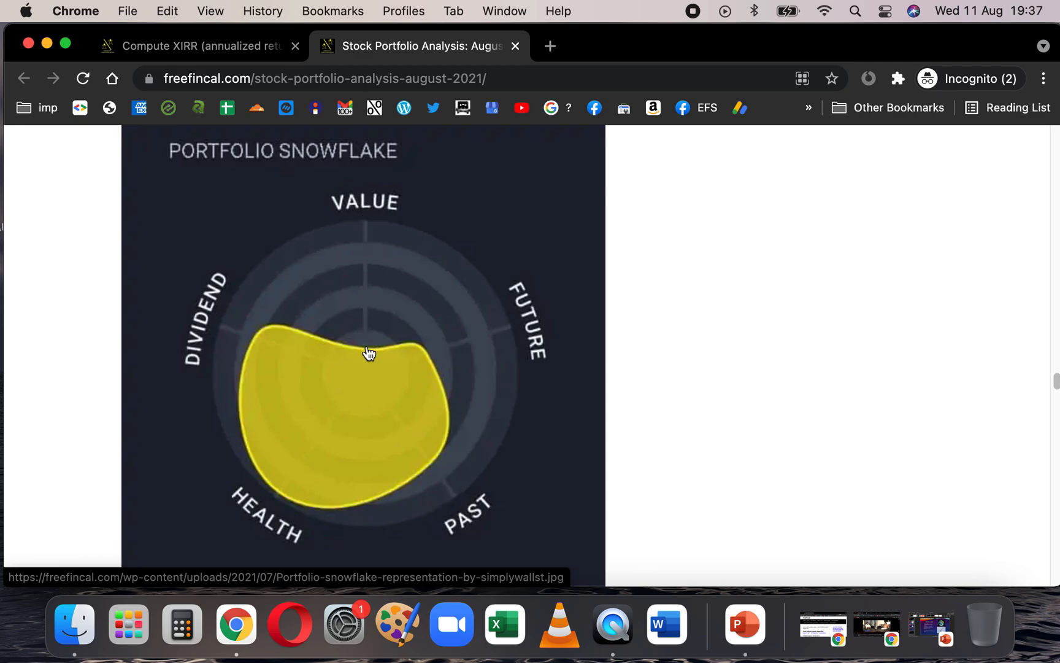
pyautogui.scroll(-3)
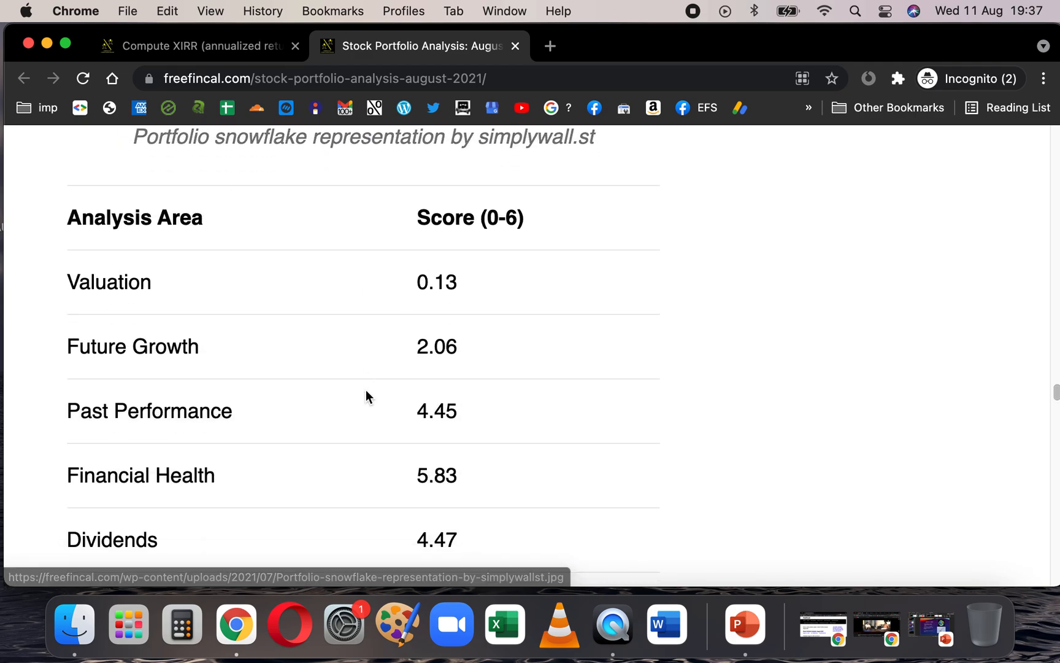
pyautogui.scroll(-3)
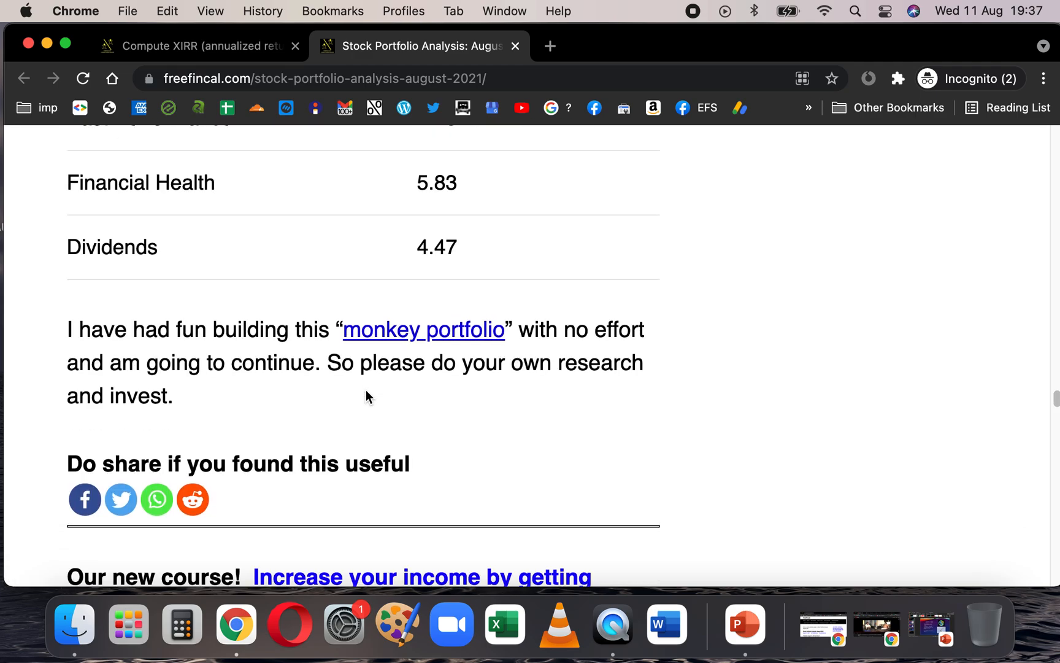